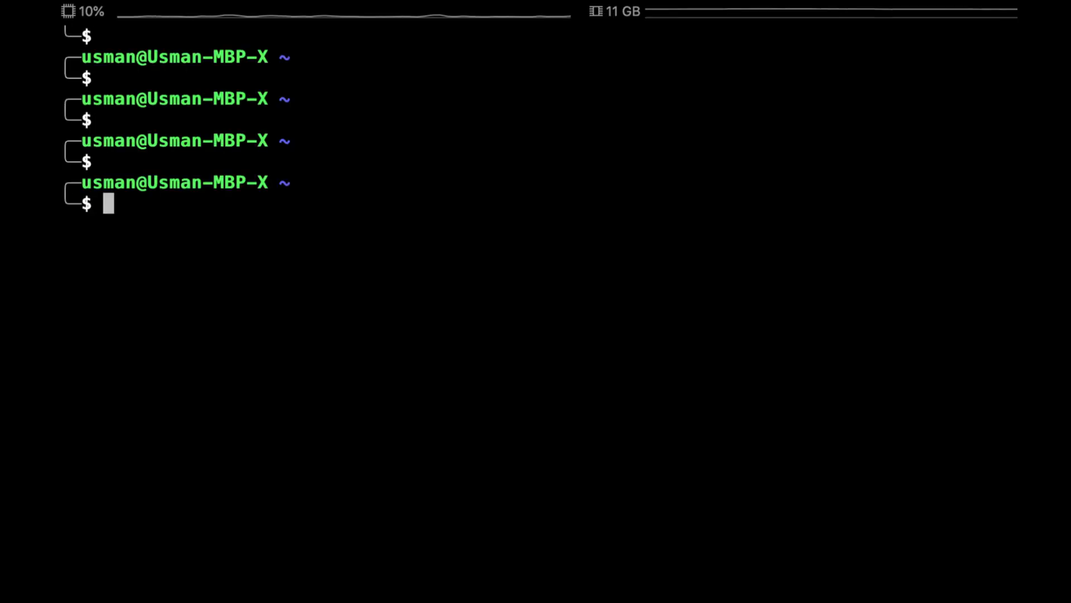
Step: List /dev with ls and highlight the stderr and stdout device entries
text(ls)
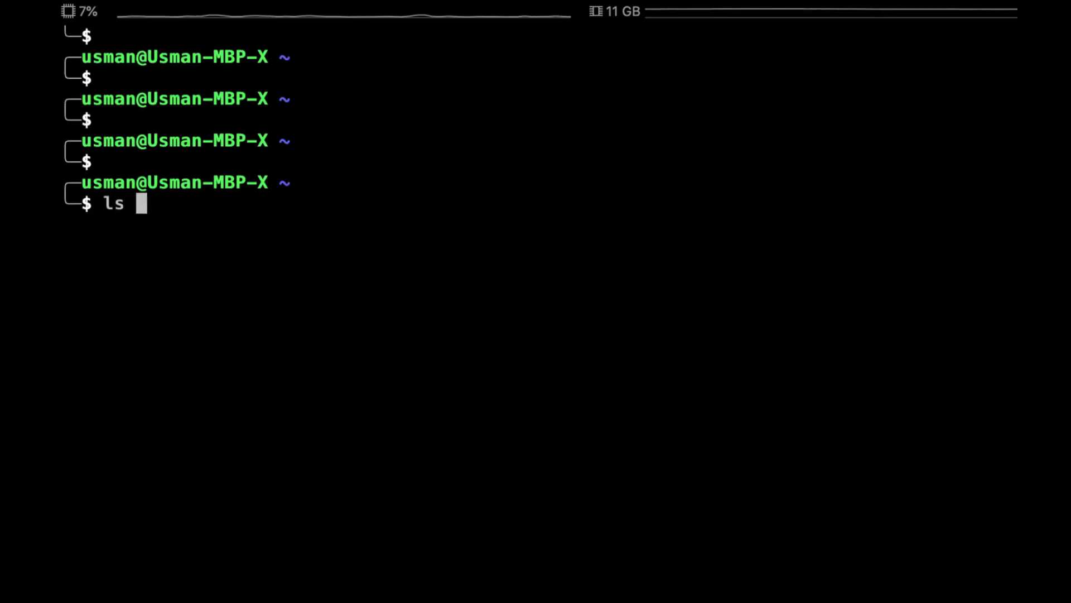
text(/dev)
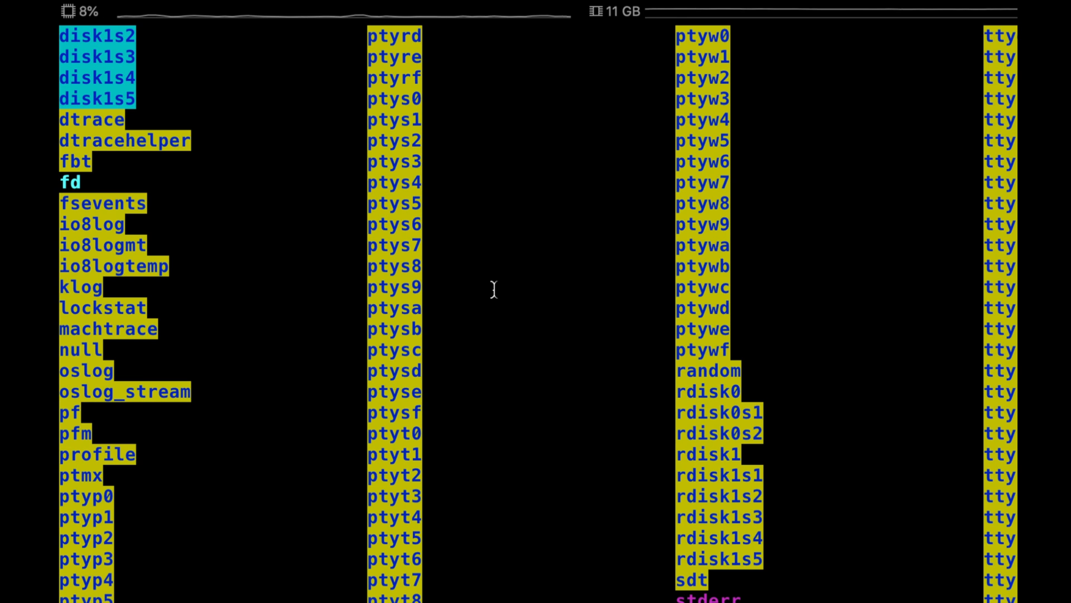
scroll(down, 3)
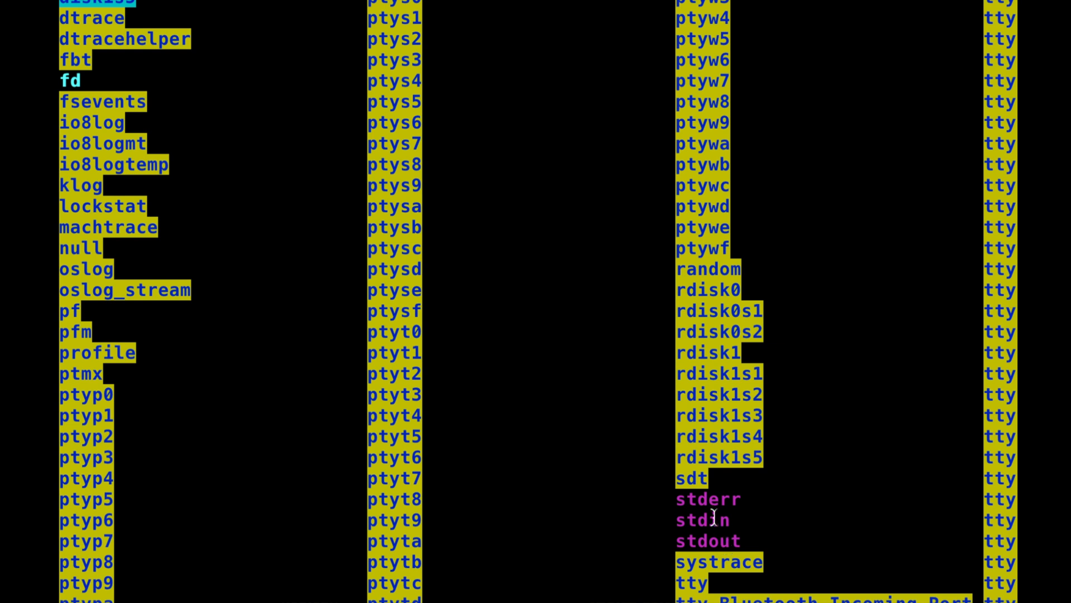
mouse_move(747, 534)
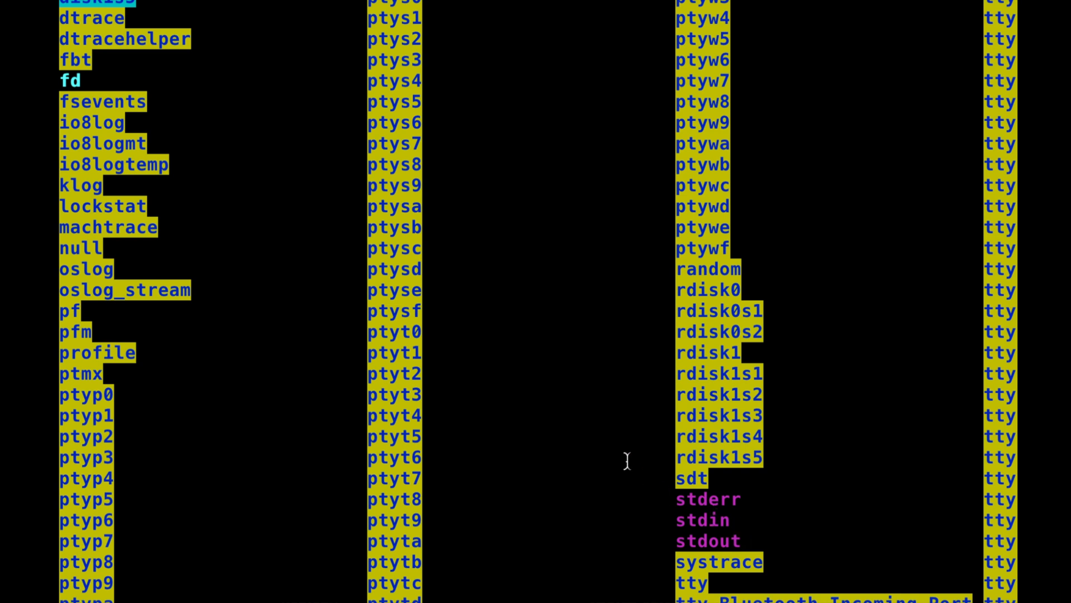
mouse_move(666, 479)
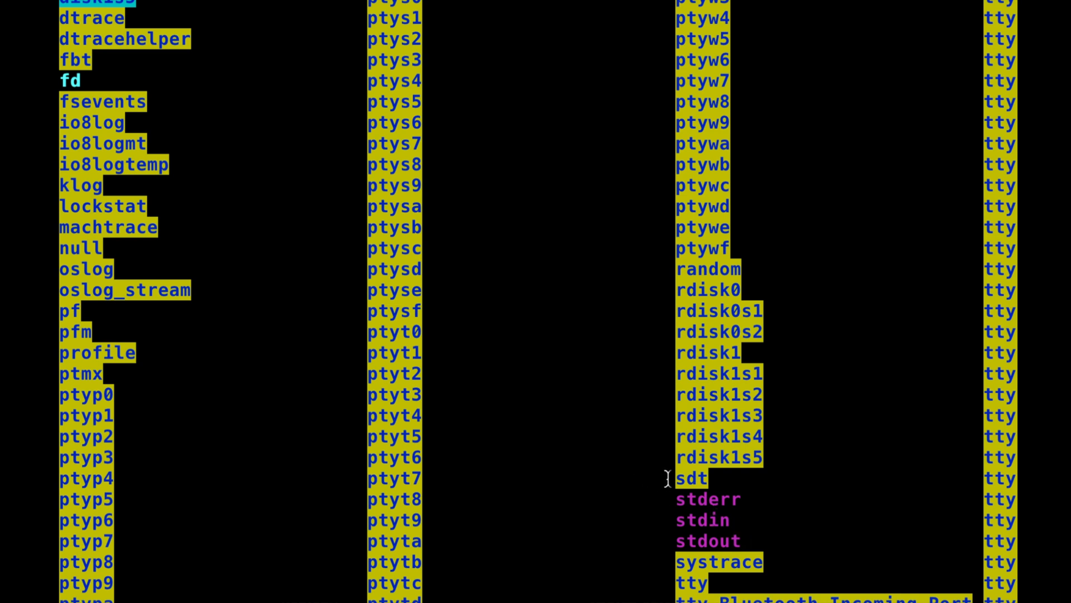
mouse_move(677, 519)
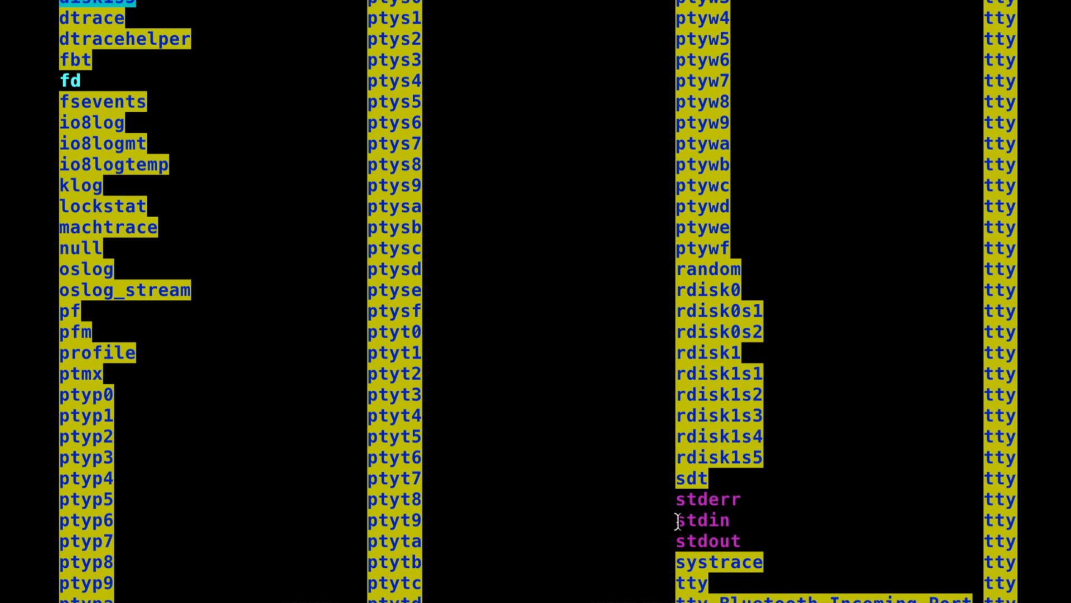
double_click(707, 499)
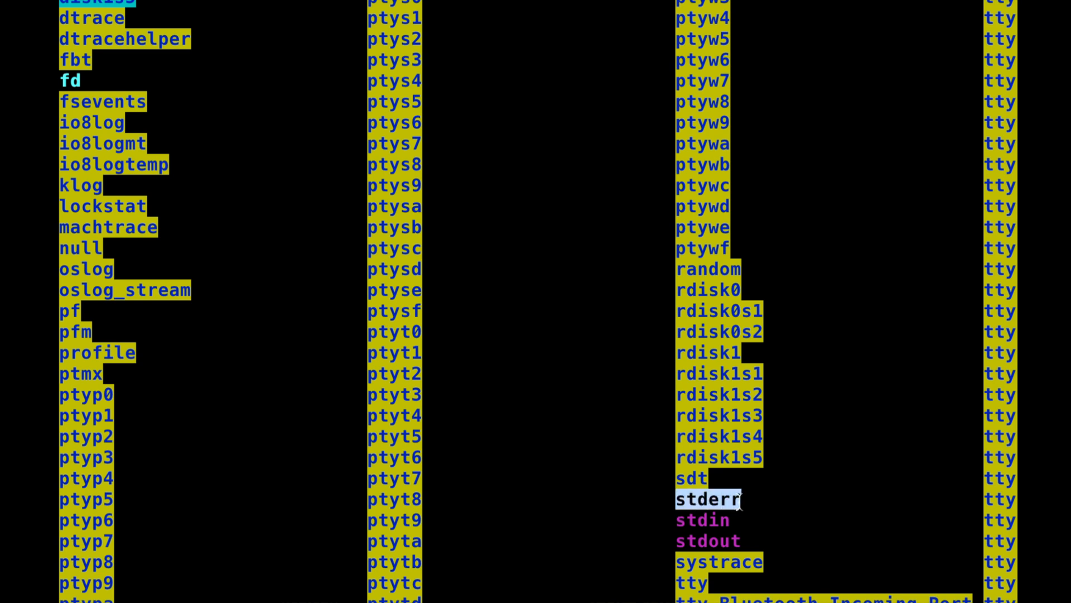
mouse_move(677, 540)
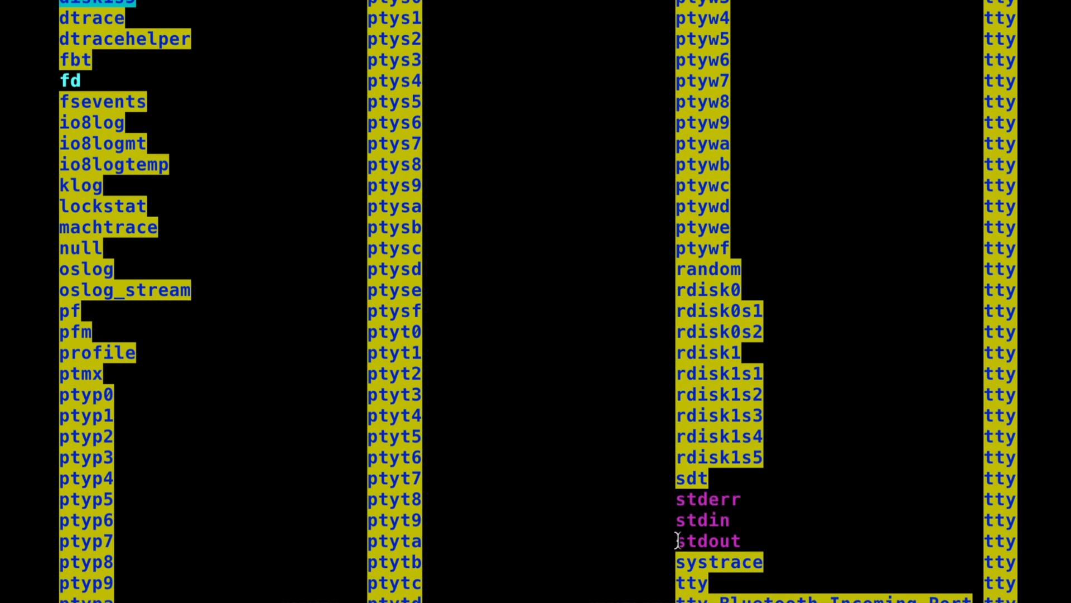
double_click(707, 540)
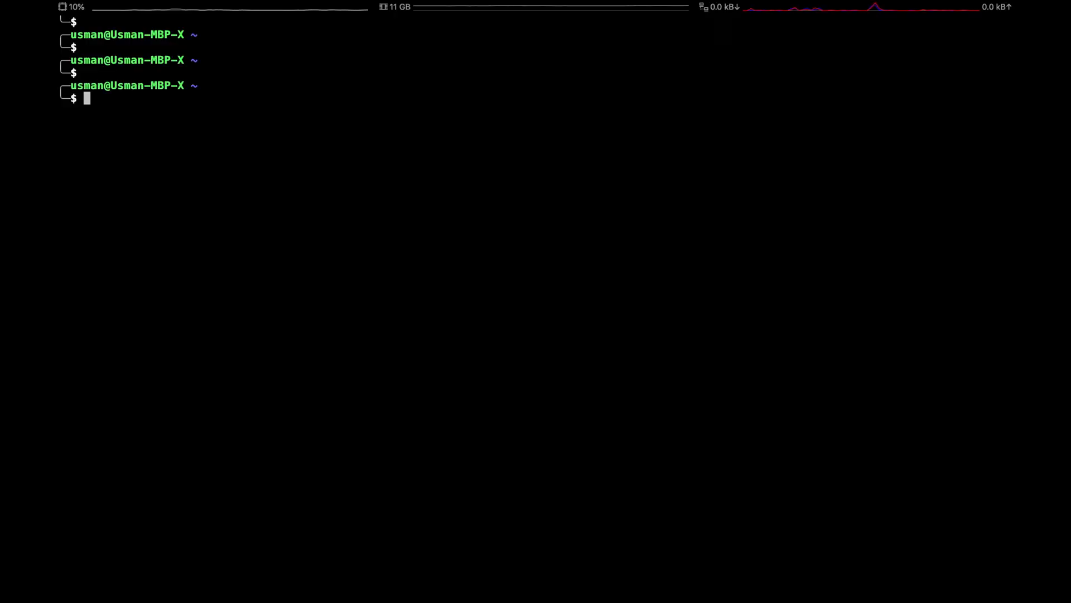
Step: Echo Foo so it prints straight to the terminal
text(echo)
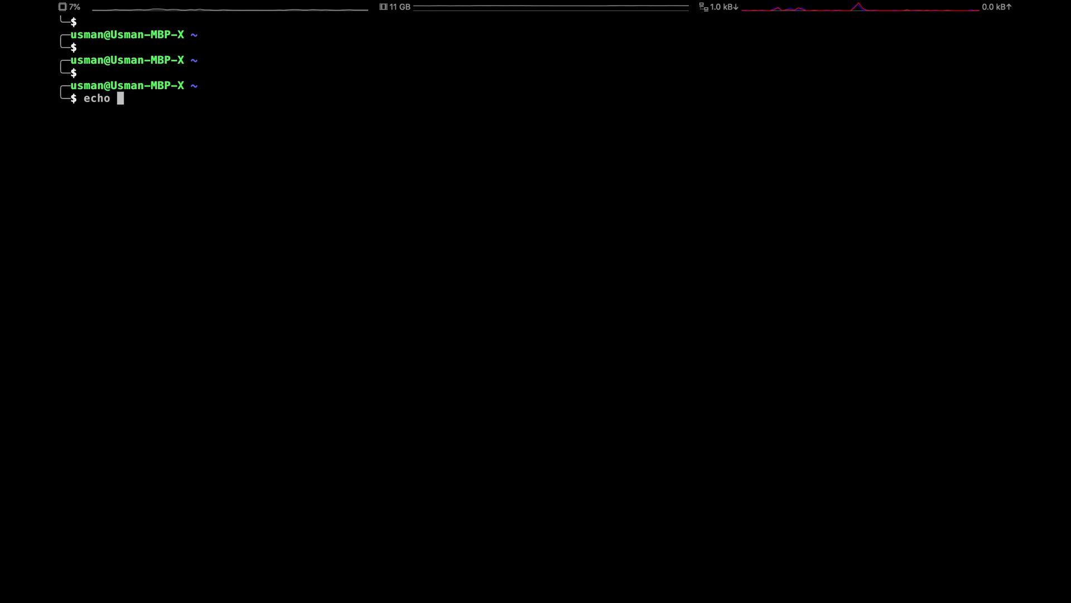
text(Foo)
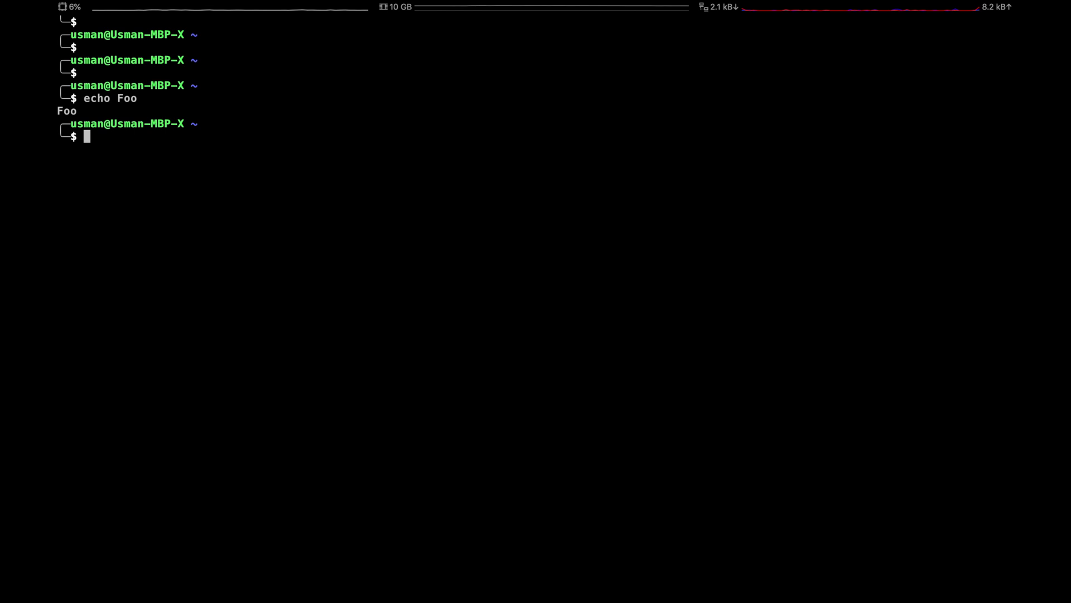
Step: Redirect echo Foo into log.txt and cat the file to confirm it contains Foo
text(echo)
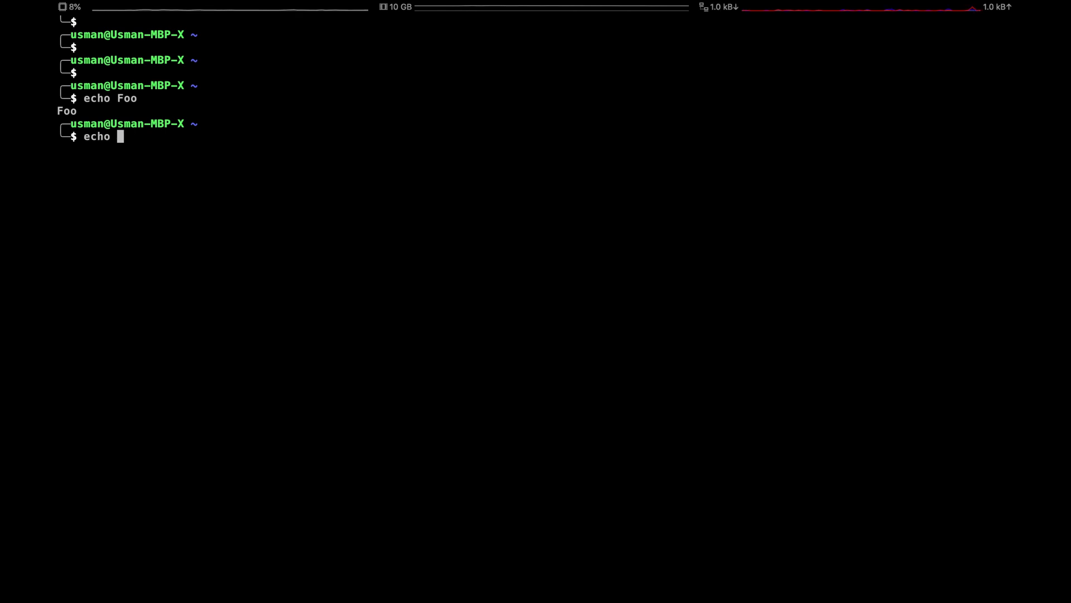
text(Foo >)
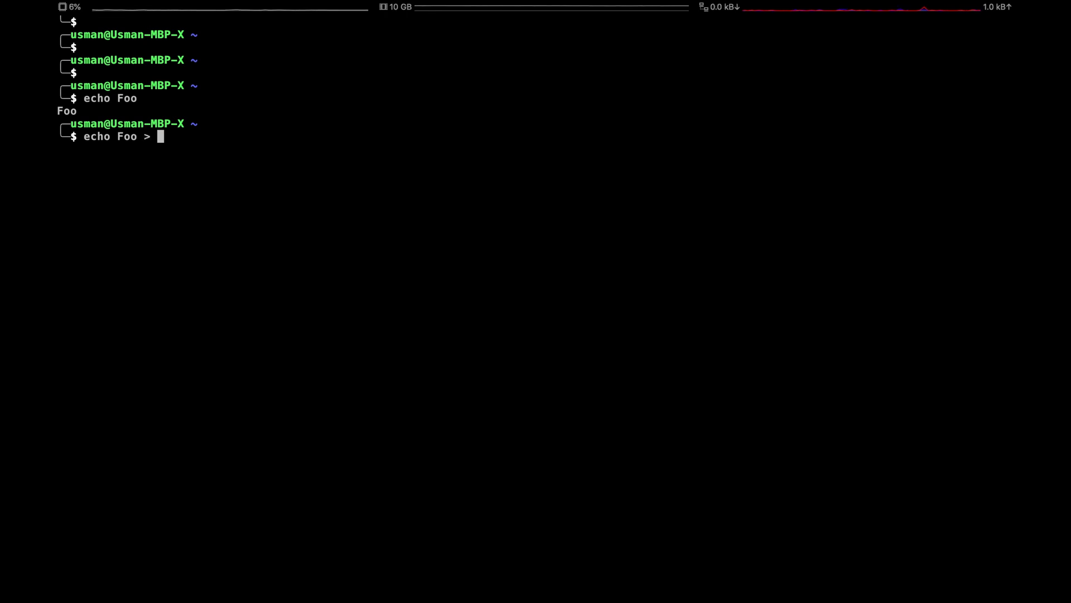
text(f)
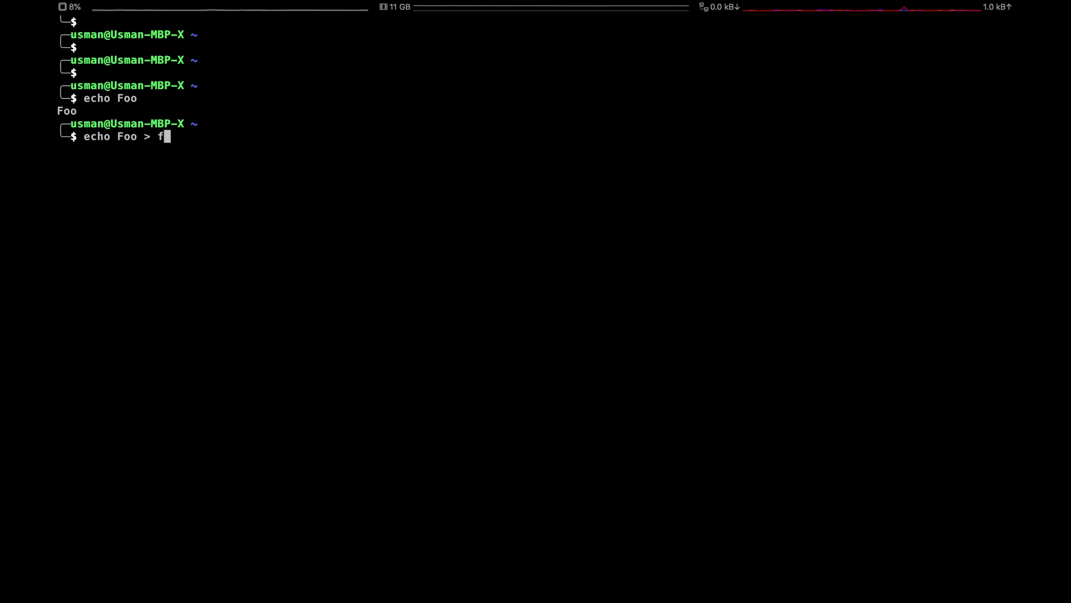
text(og)
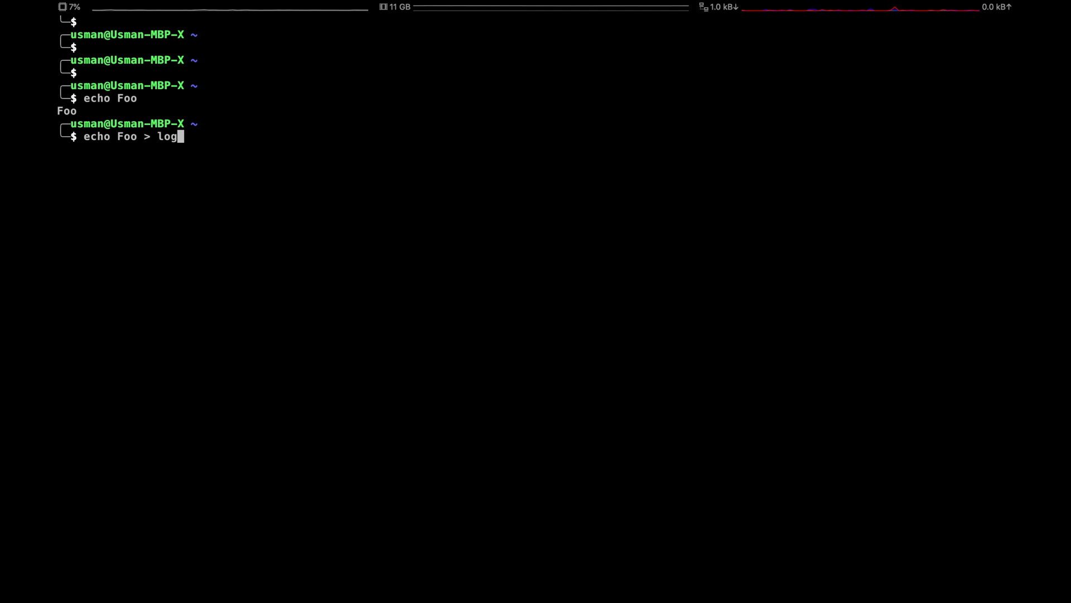
text(.txt)
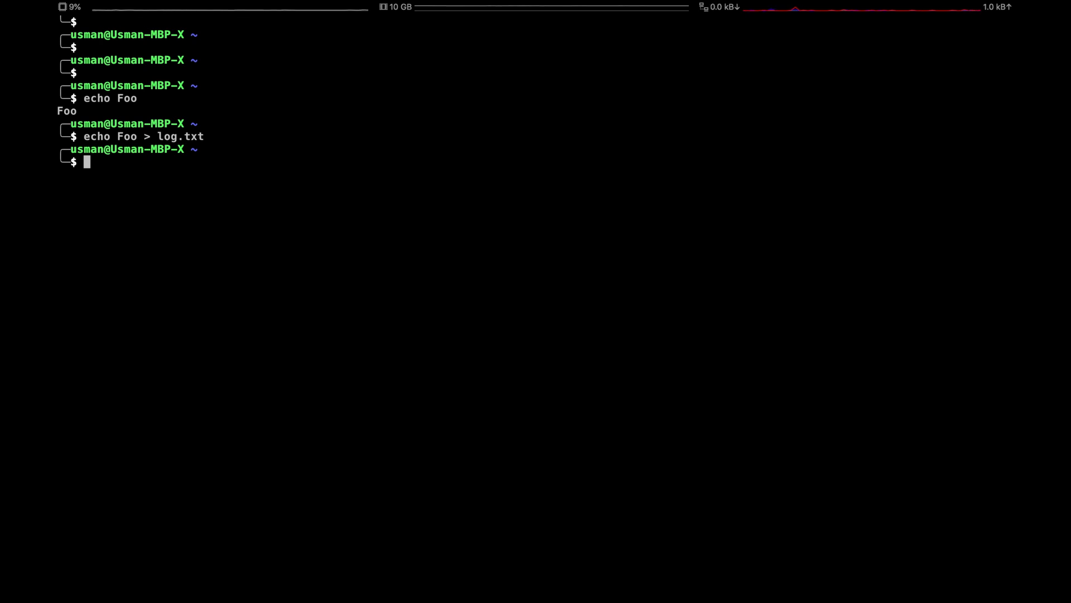
text(cat log.txt)
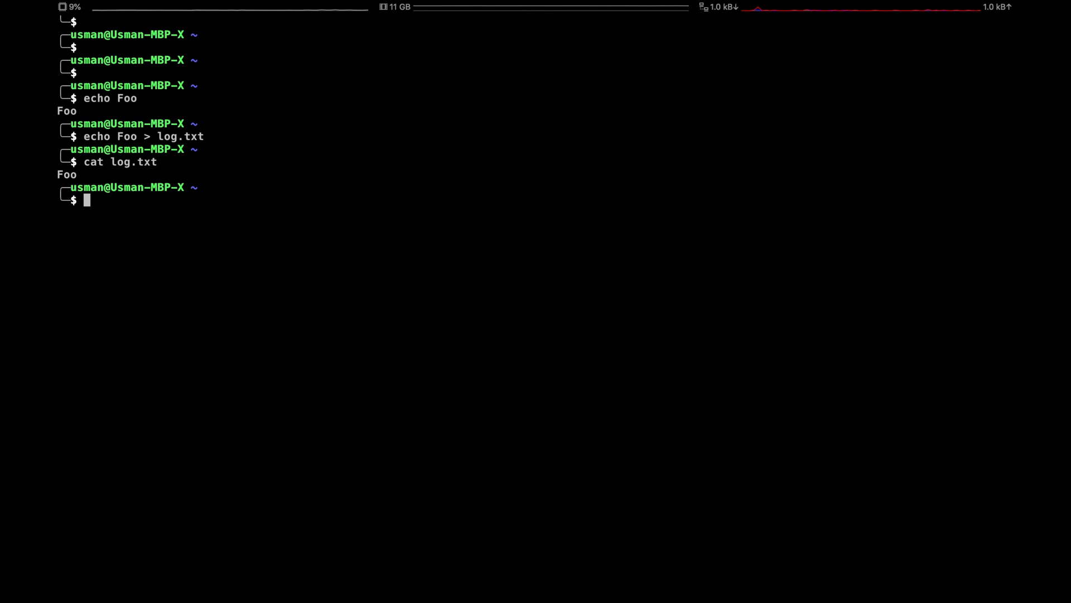
Step: Redirect echo Foo to /dev/stdout so it appears on the terminal rather than in a file
text(echo Foo >)
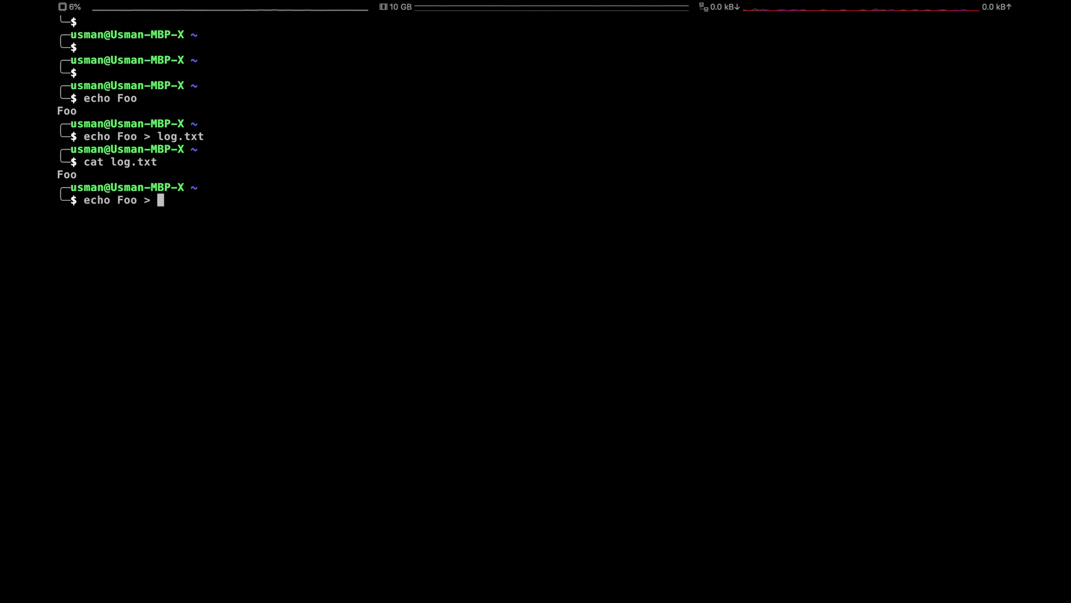
text(/dev)
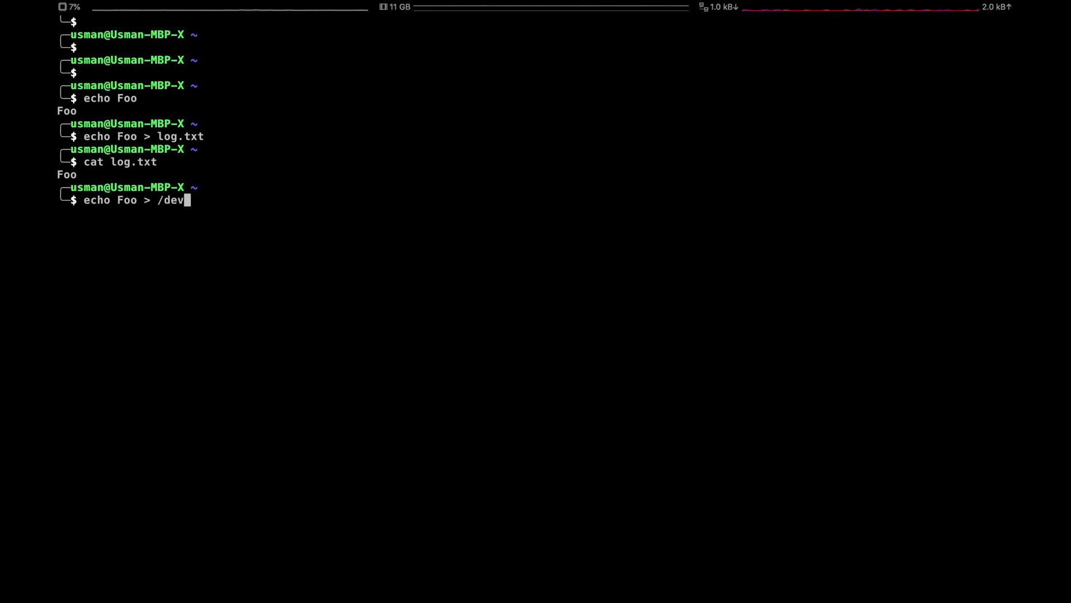
text(/std)
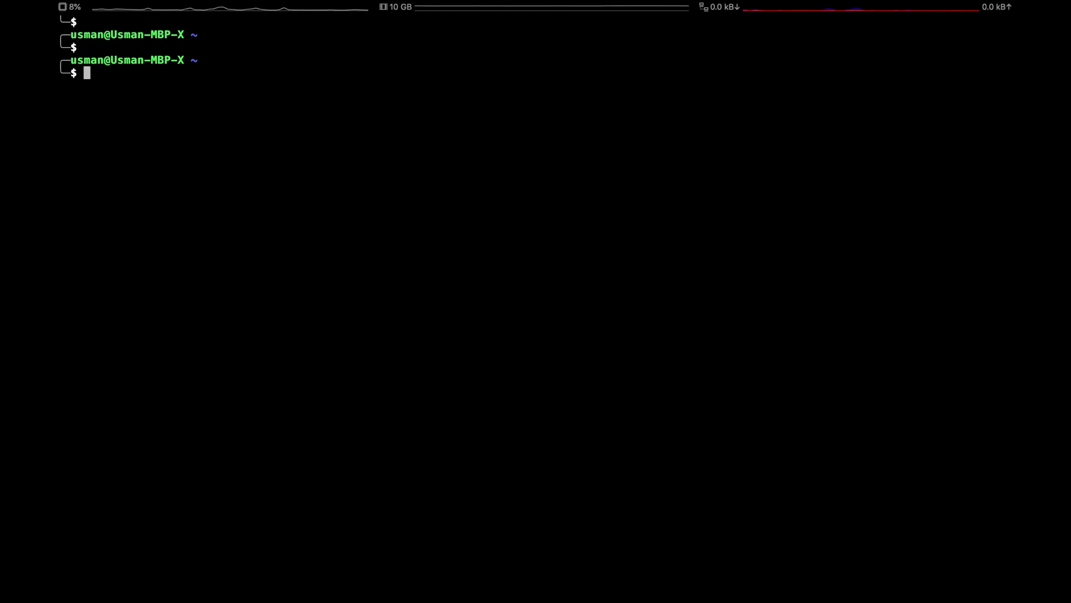
Step: Run readlink /dev/stdout and highlight its fd/1 result
text(readin)
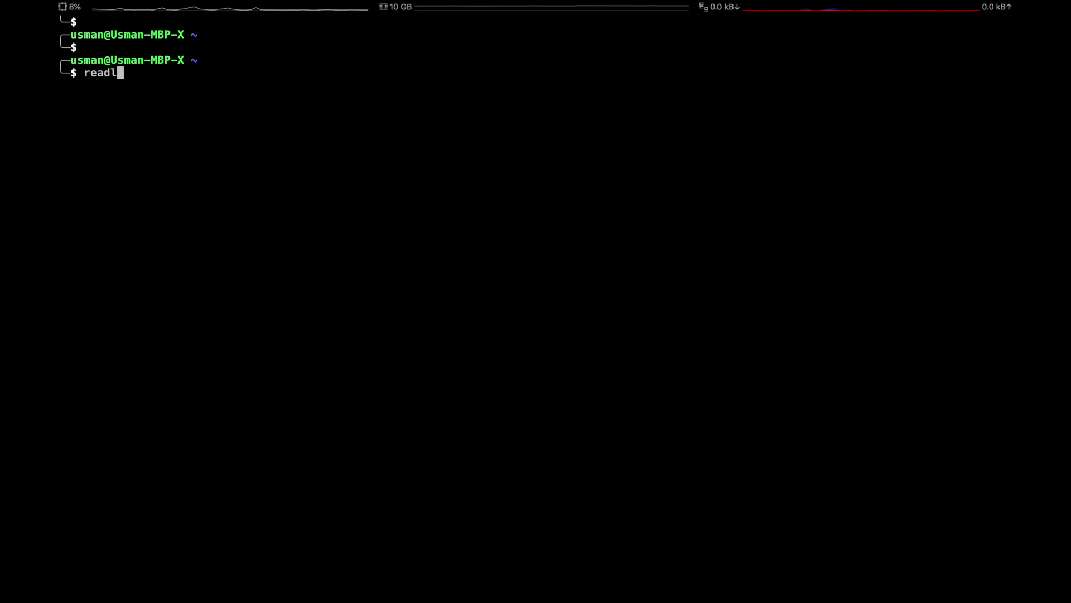
text(ink)
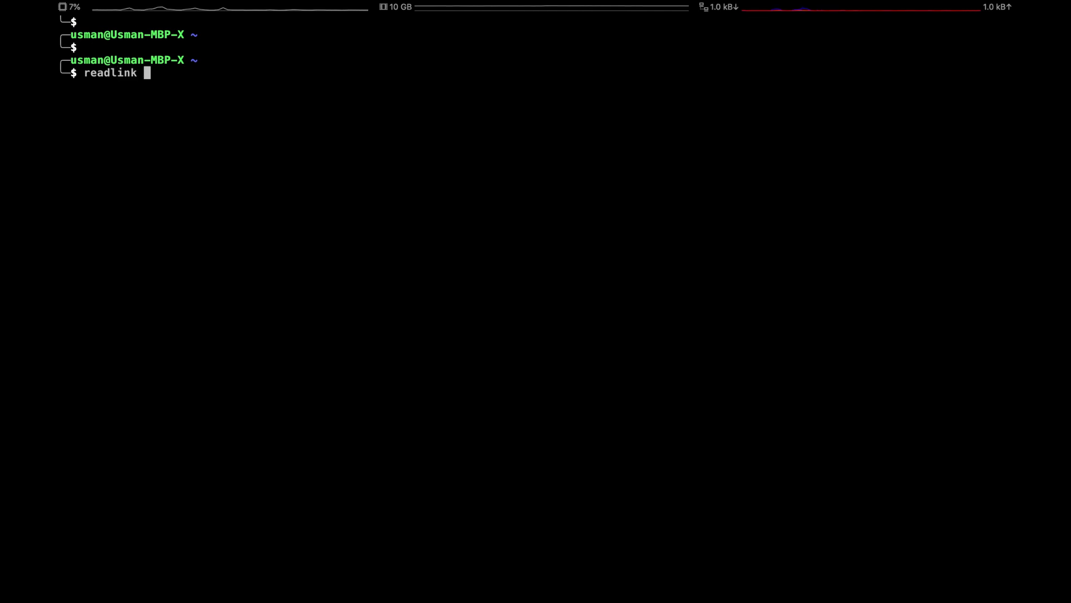
text(/dev/)
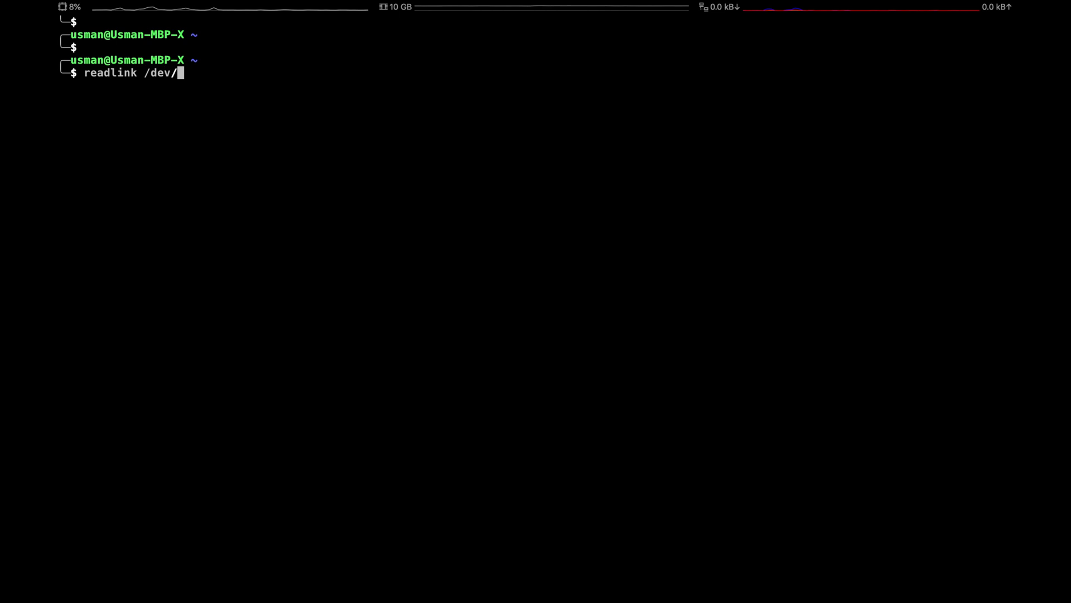
text(stdout)
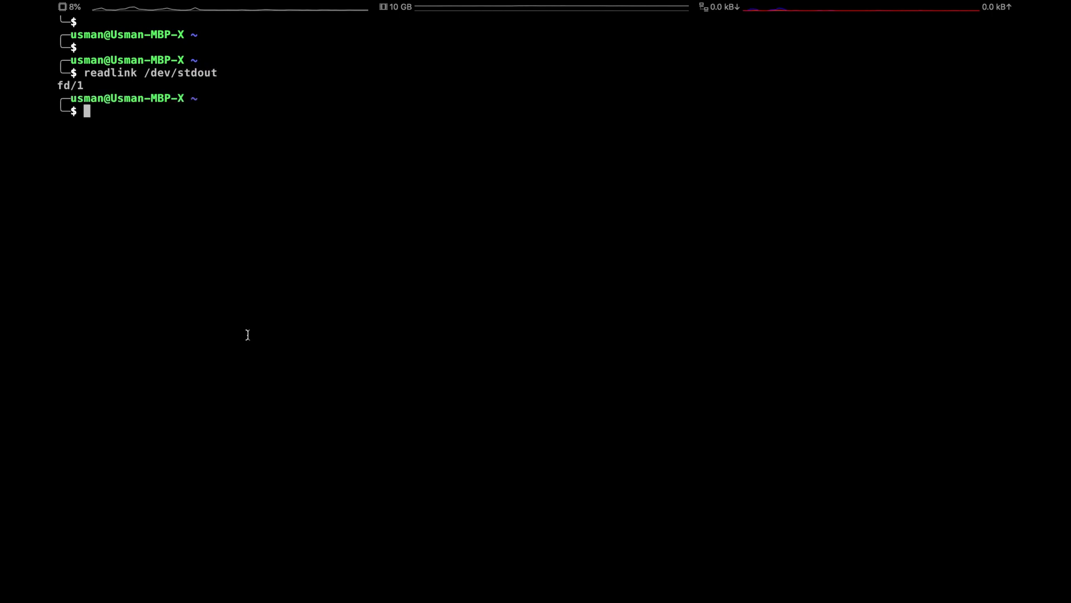
double_click(72, 84)
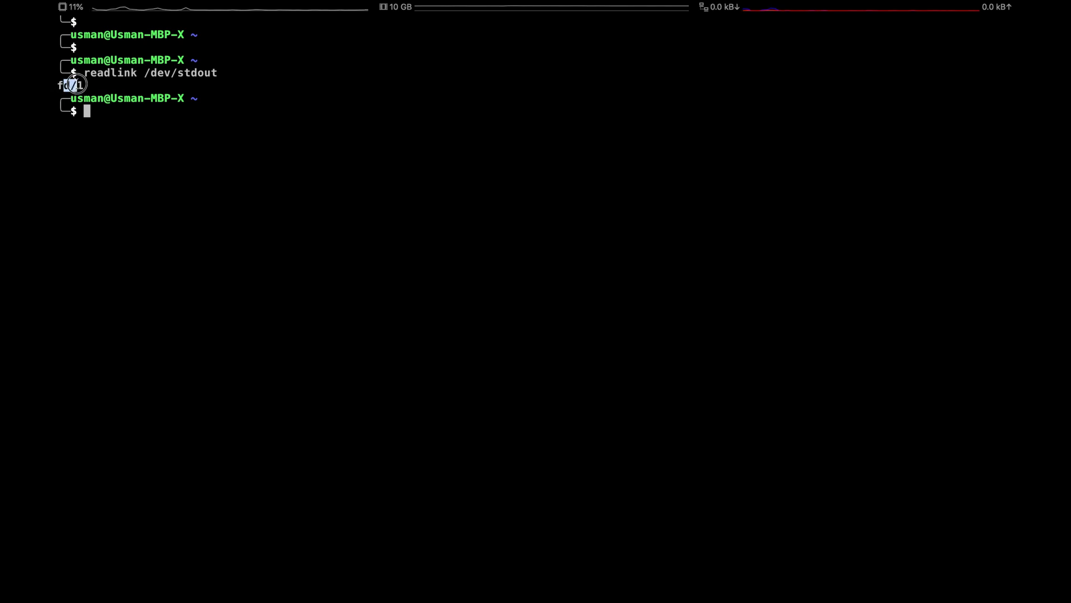
Step: Run readlink /dev/stderr and highlight its fd/2 result
text(readlink /dev/stderr)
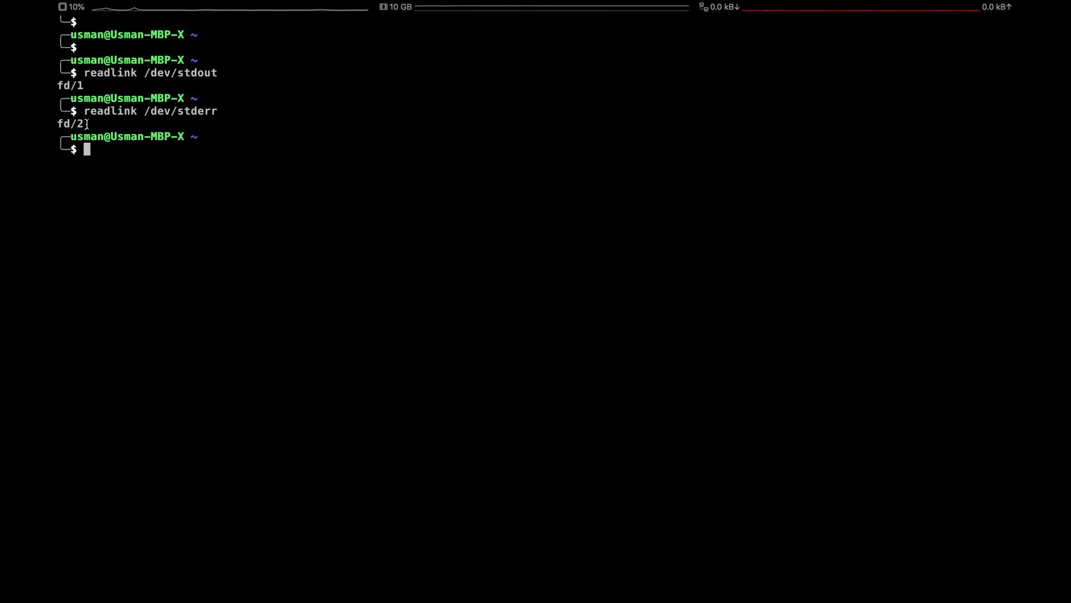
double_click(77, 124)
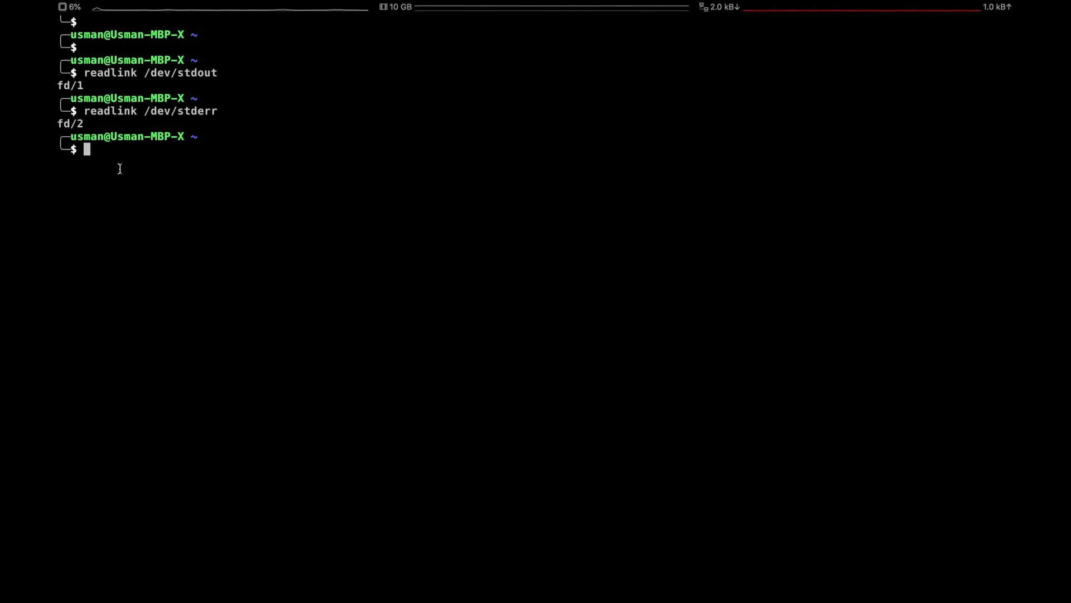
mouse_move(203, 244)
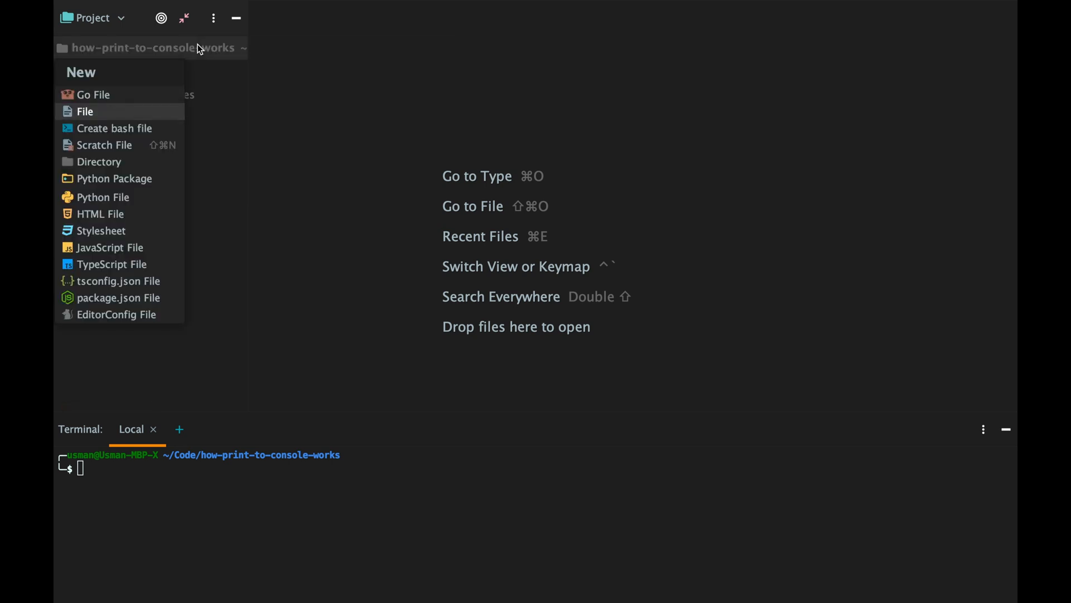
Step: Create main.go with a main function that calls fmt.Println("Hello Stdout")
click(93, 93)
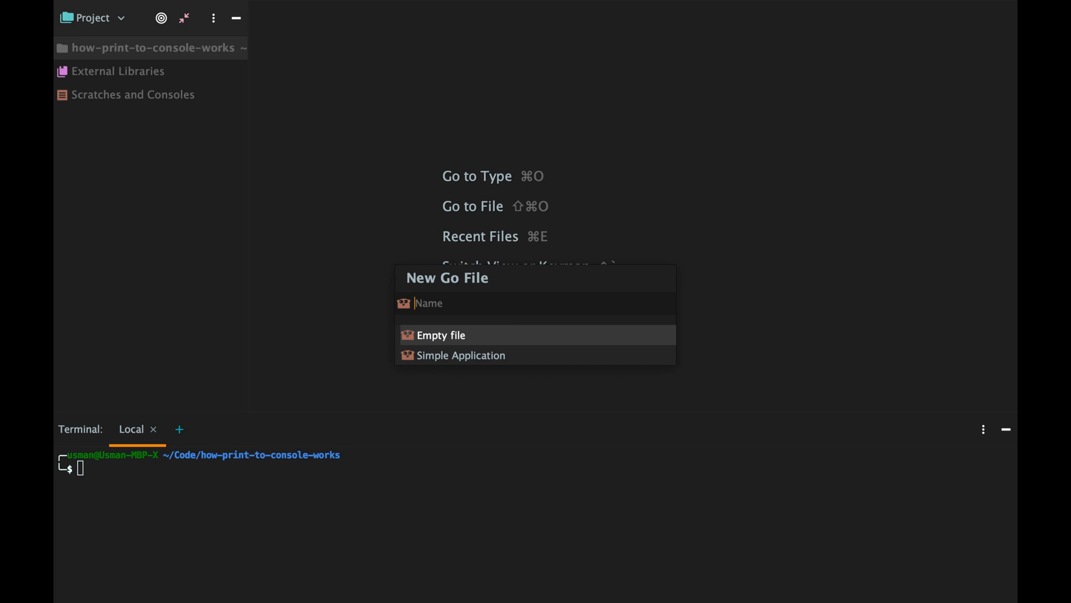
text(main)
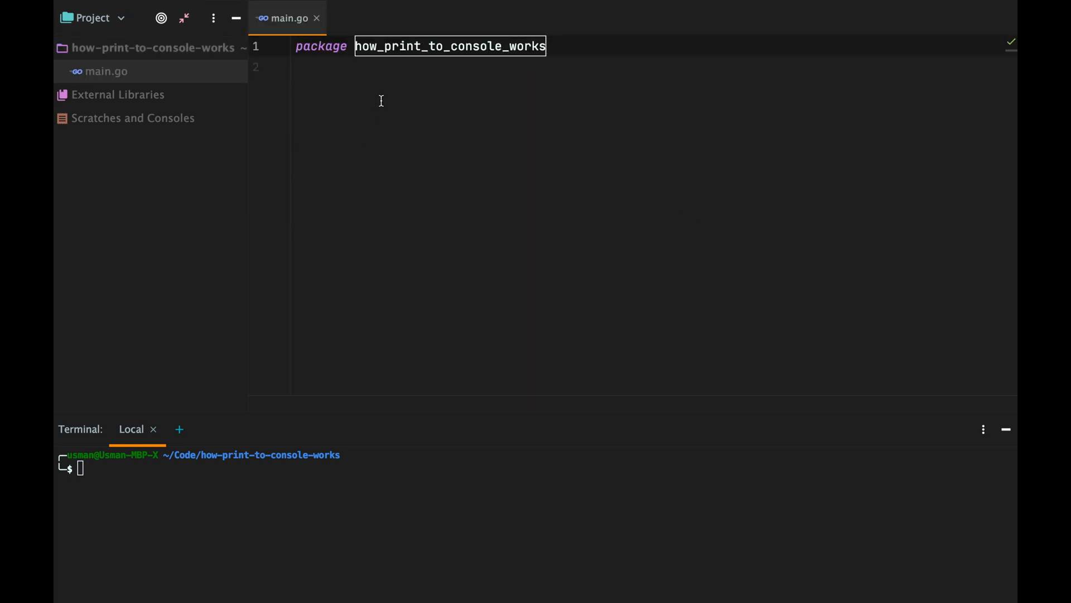
text(main)
text(func m)
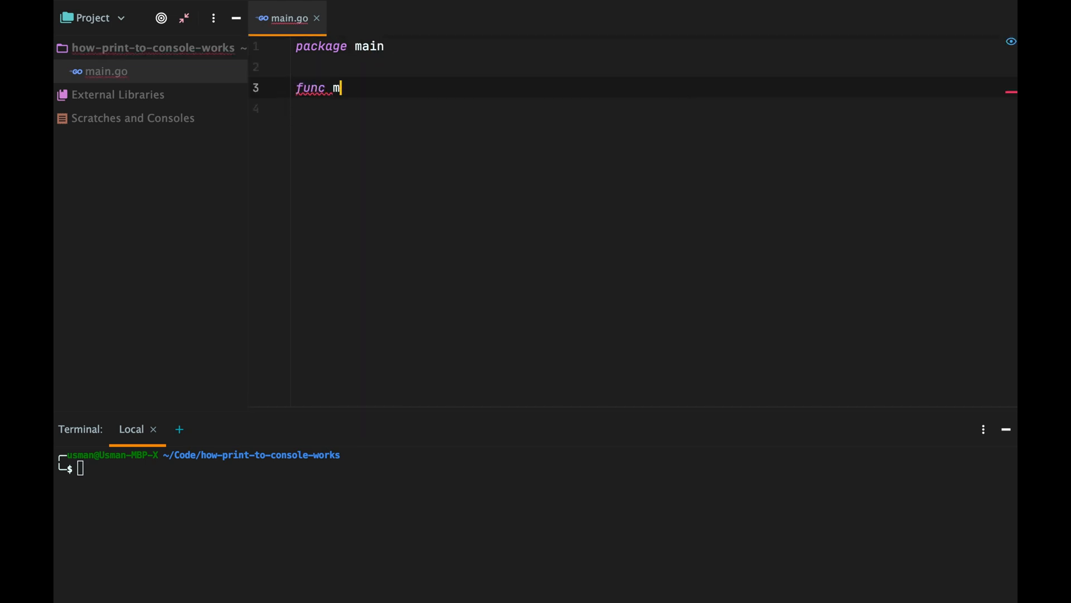
text(ain())
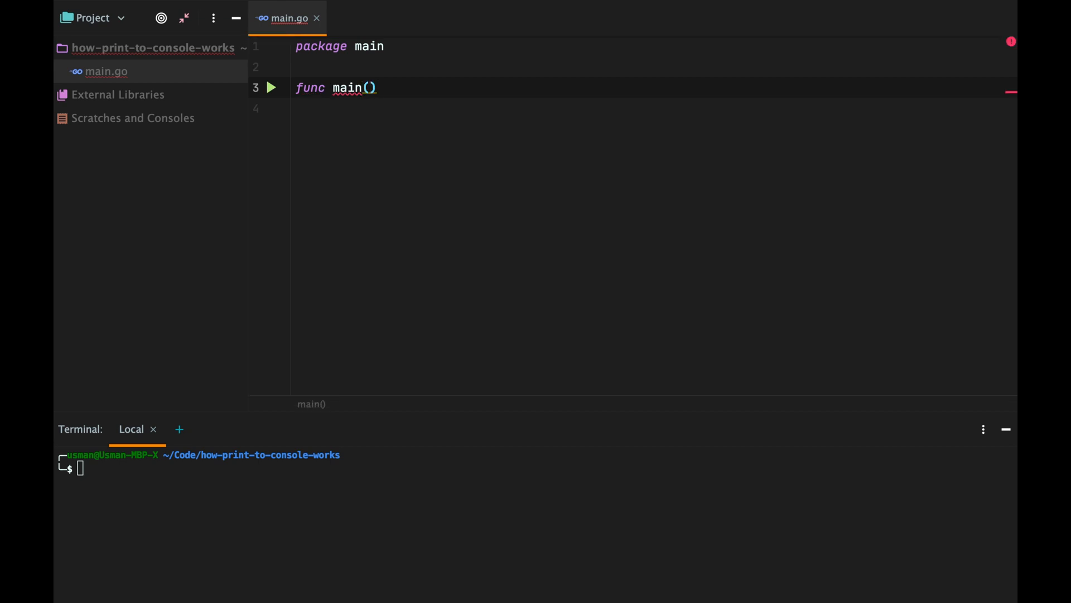
text({)
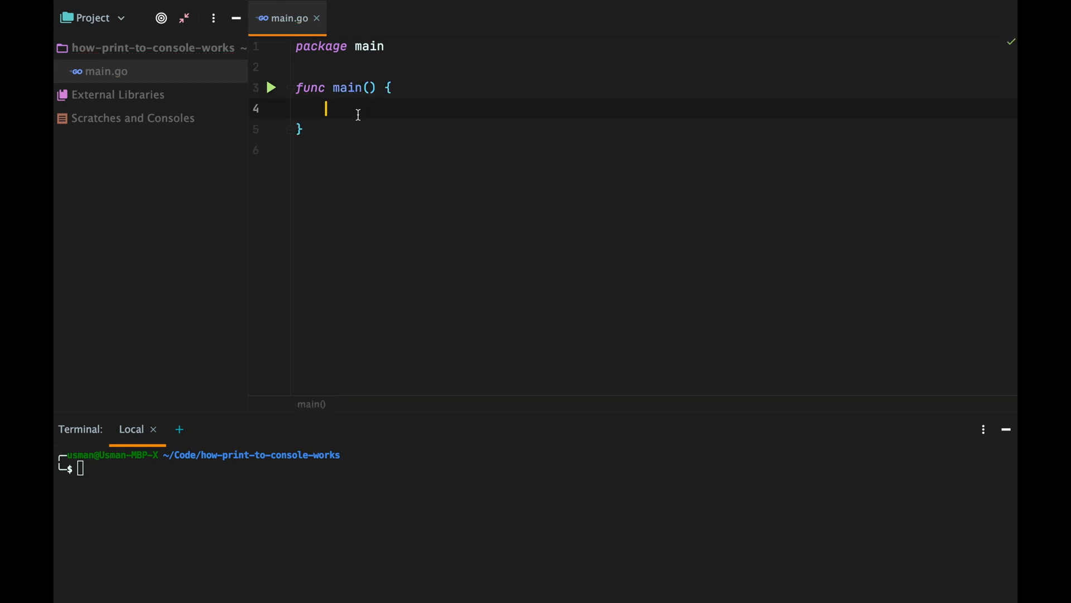
text(fmt.Println("Hello Stdout)
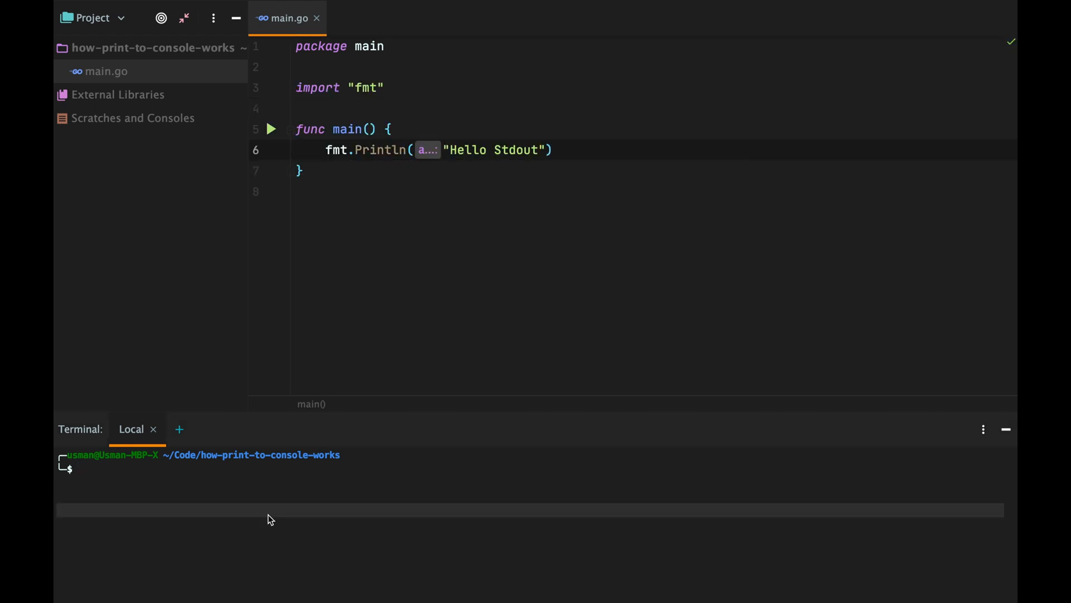
Step: Run go run *.go in the Terminal so Hello Stdout prints
text(go)
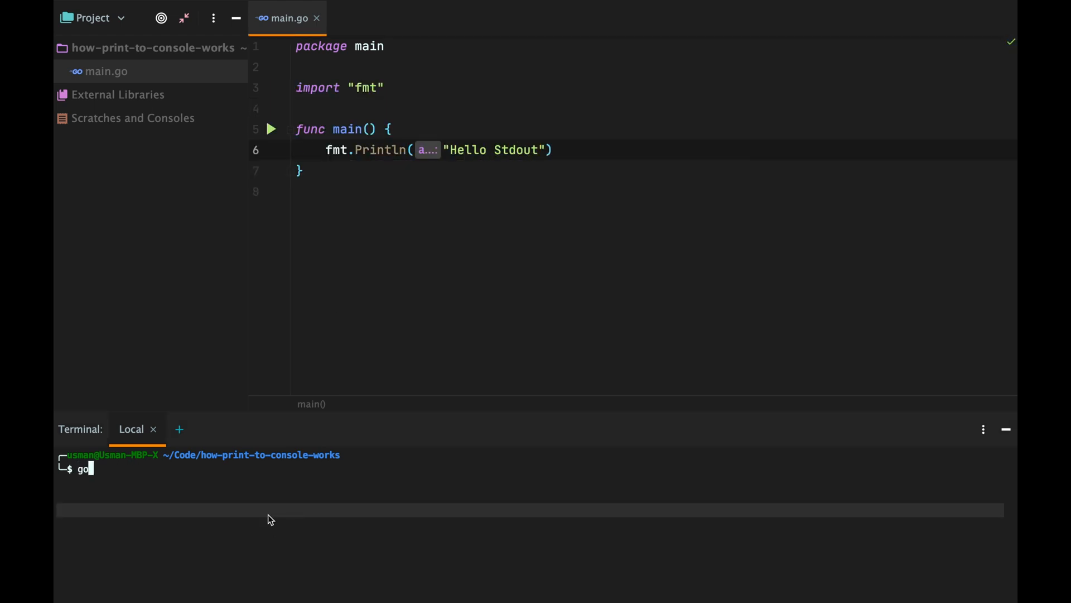
text(run *.go)
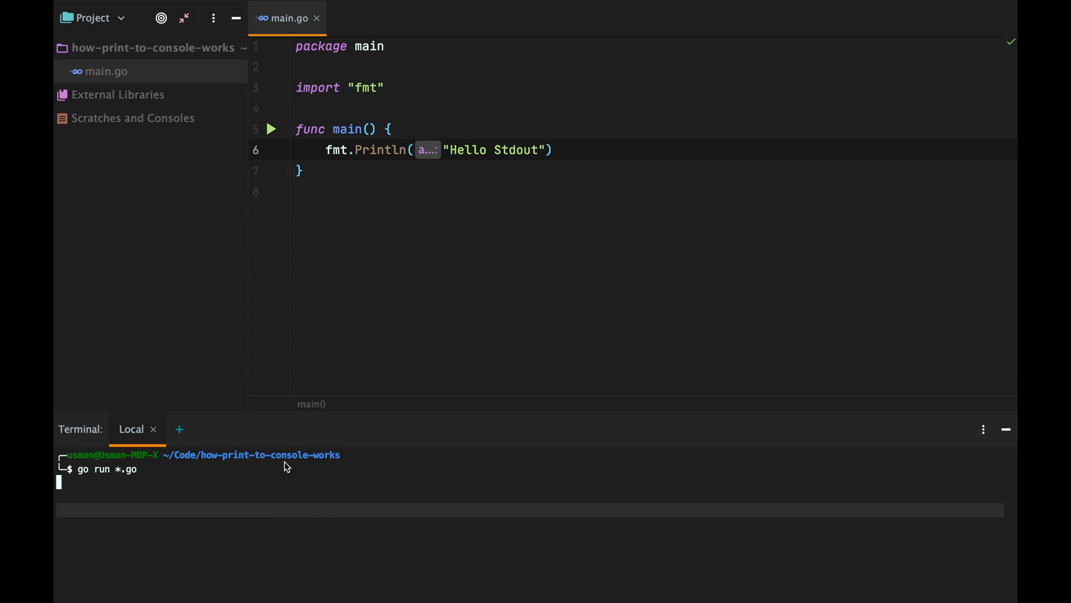
key(enter)
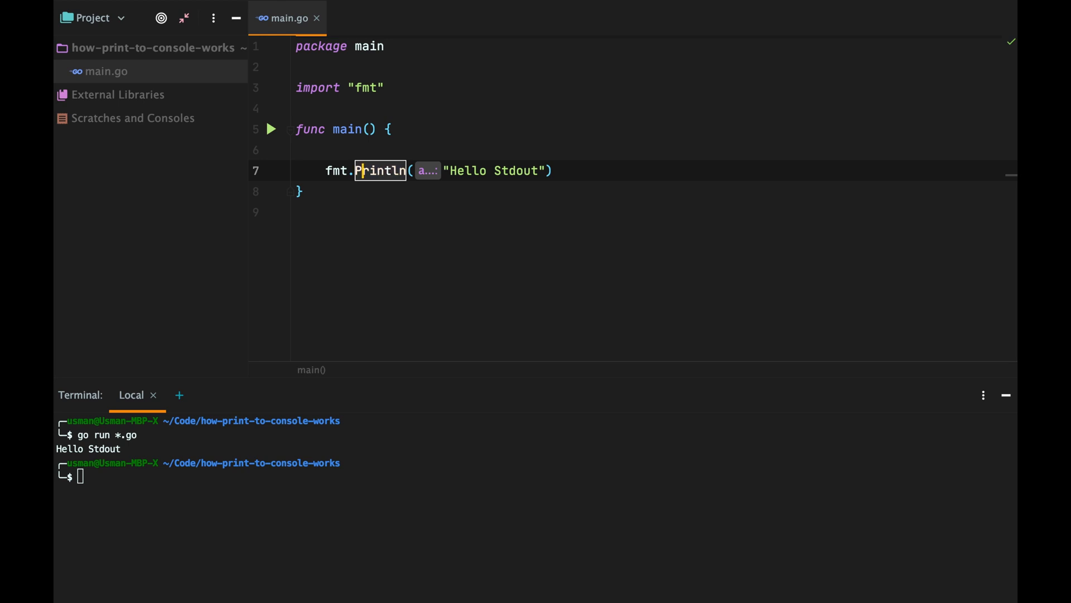
Step: Open log.txt with os.OpenFile("log.txt", os.O_WRONLY, os.ModePerm) and write via fmt.Fprint(f, "Hello Stdout")
key(Backspace)
text(Fp)
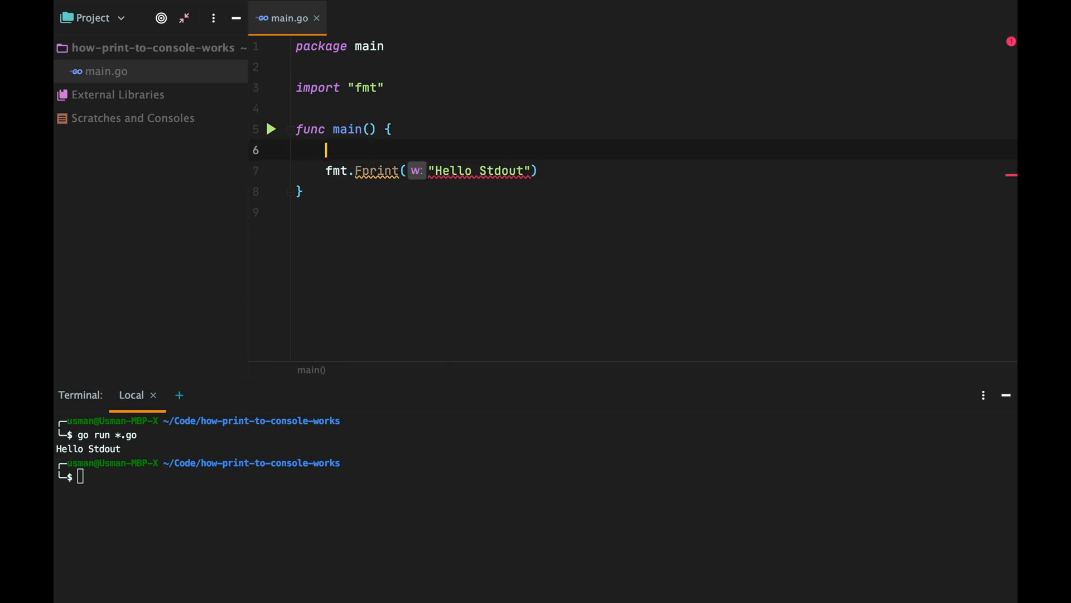
text(f)
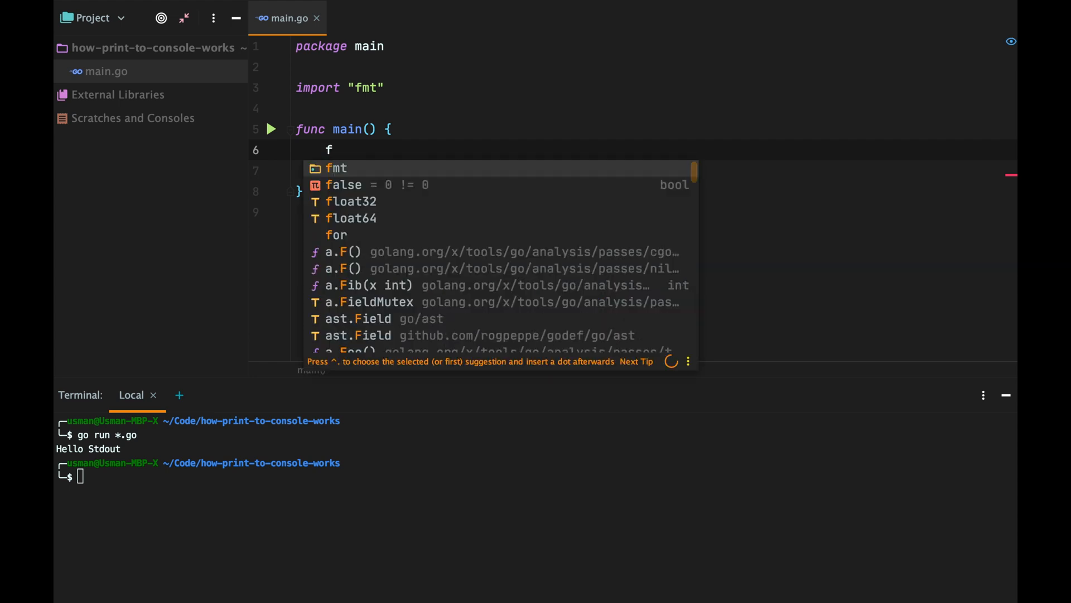
text(os.op)
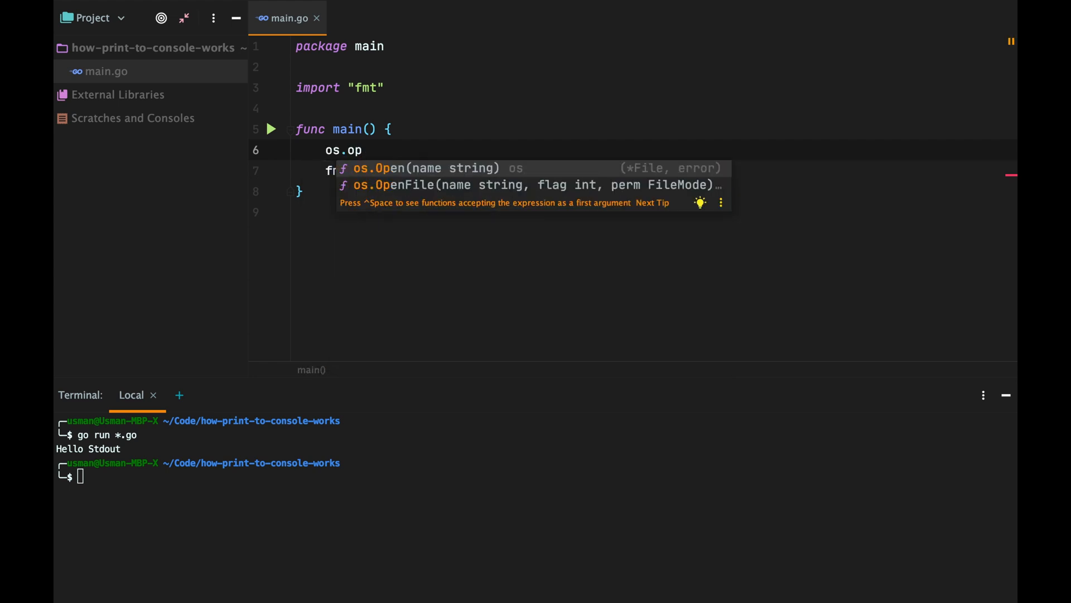
click(402, 185)
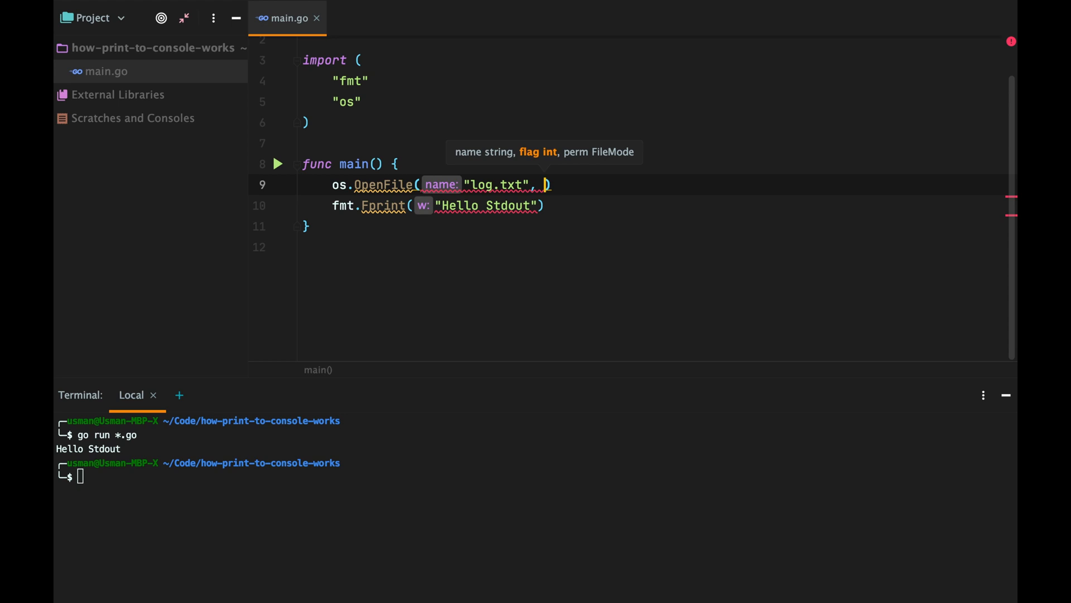
text(os.)
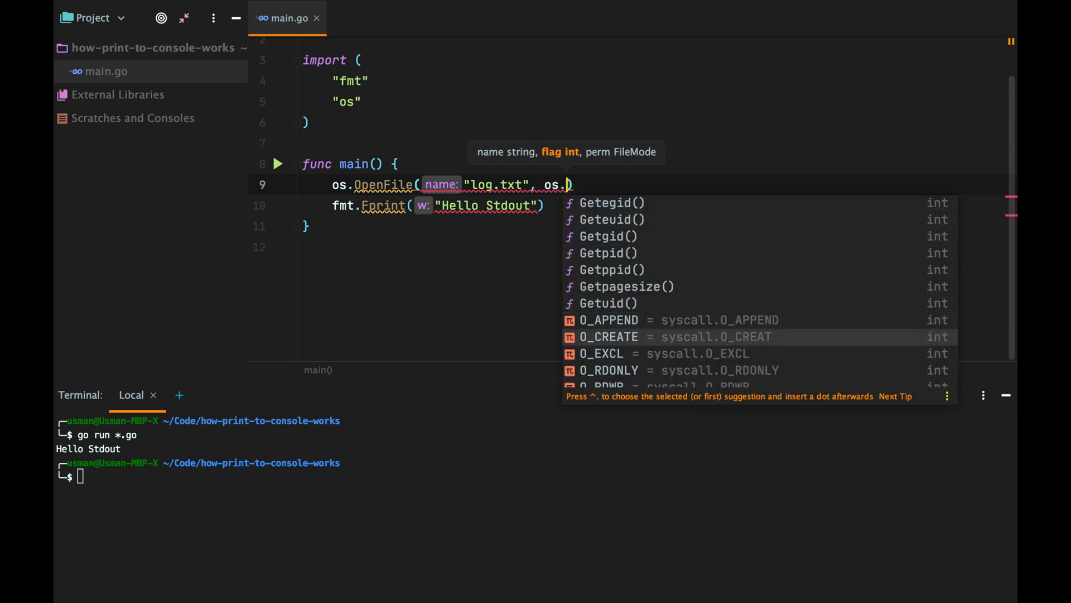
text(O_WRONLY,)
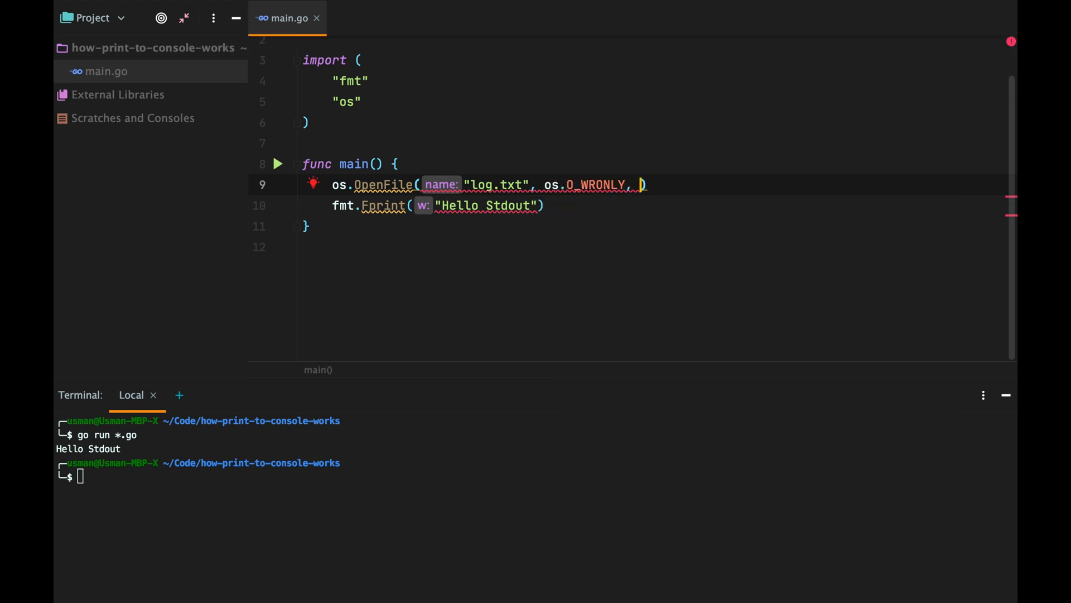
text(os.ModePerm)
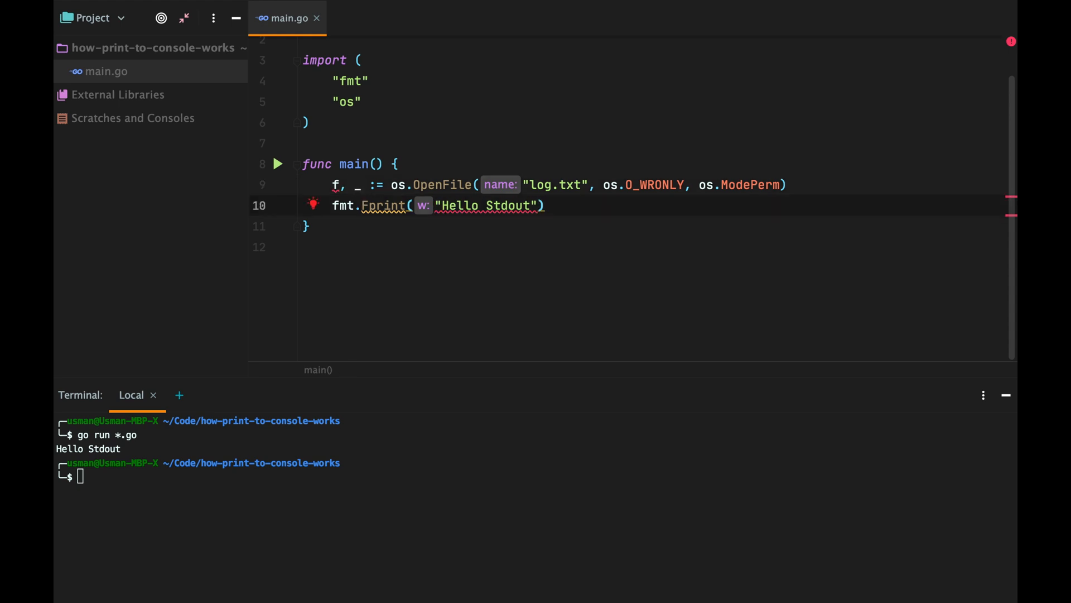
text(f,)
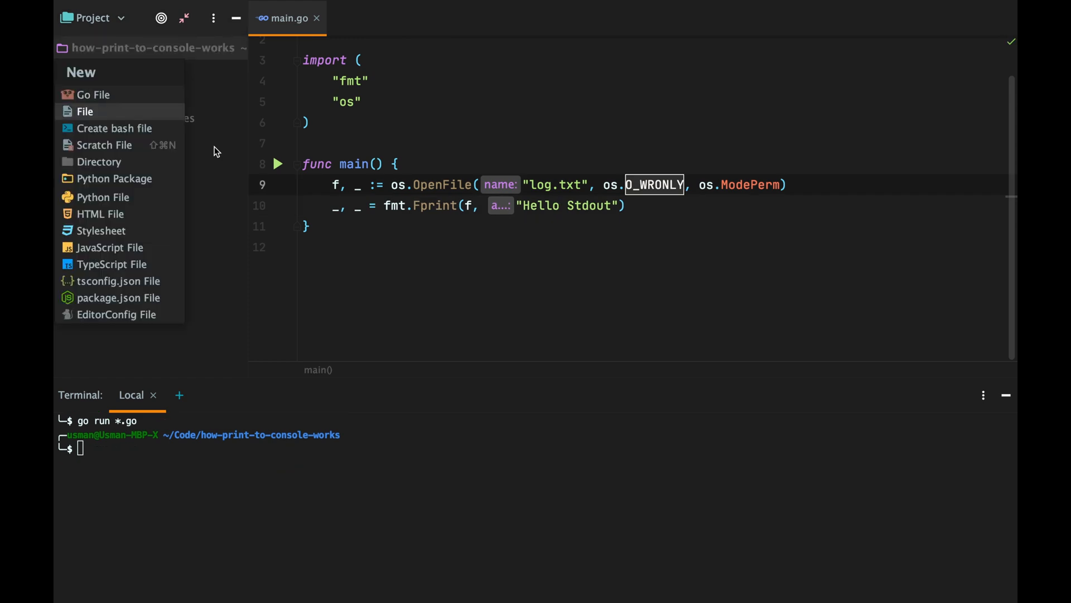
Step: Add a log.txt file to the project and view what was written into it
click(84, 112)
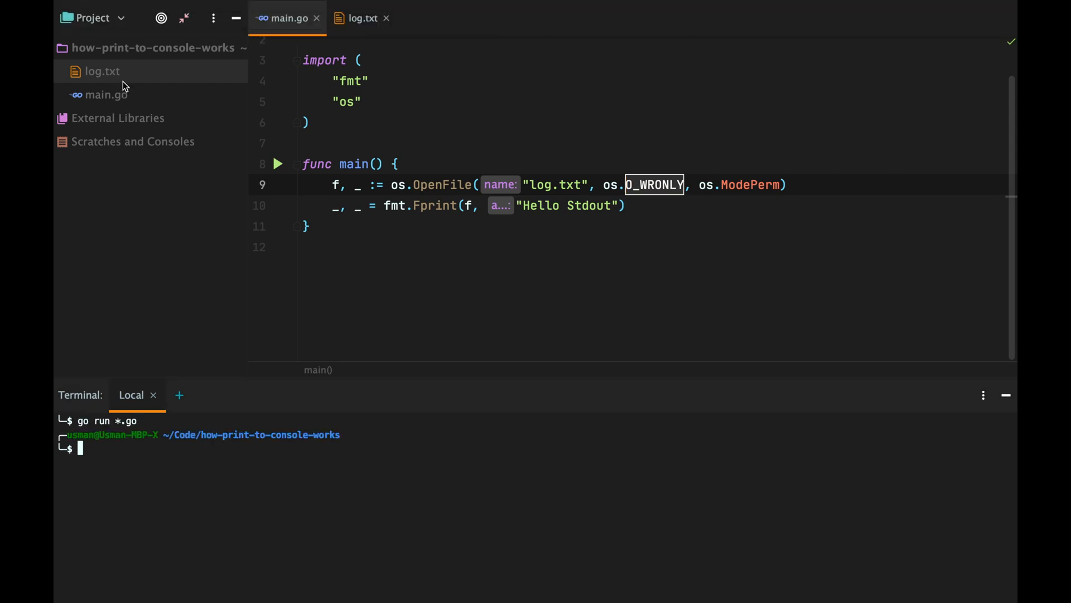
click(360, 18)
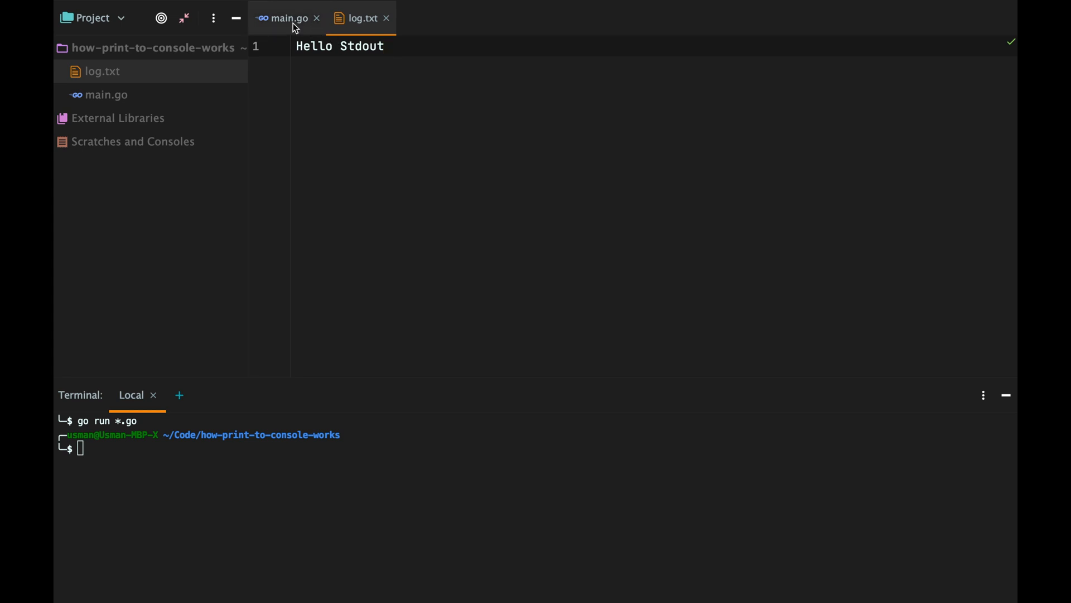
Step: Change the opened path in main.go from log.txt to /dev/stdout
click(286, 18)
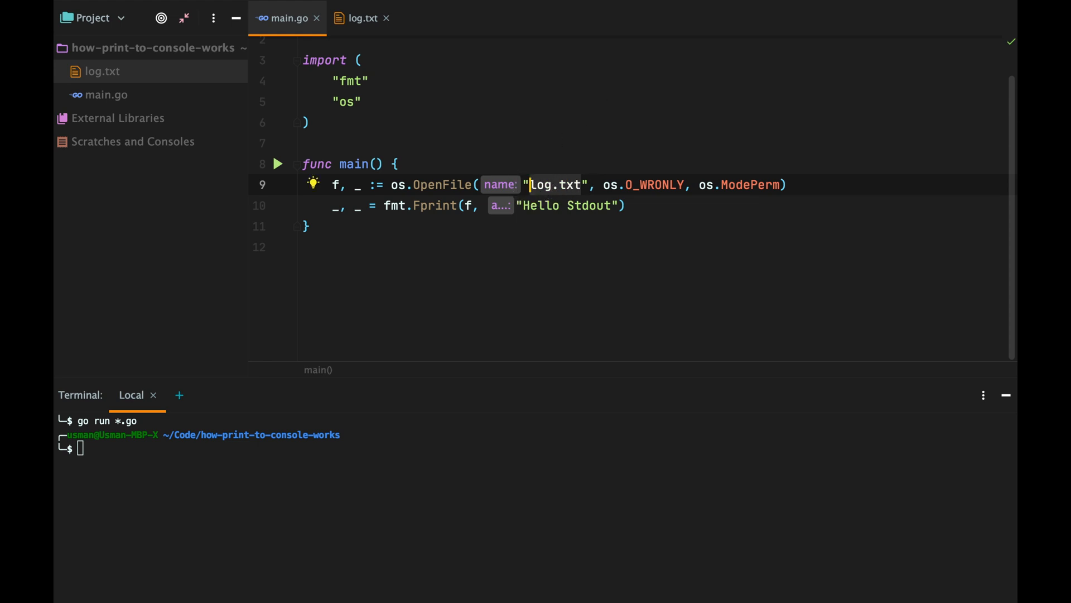
text(/dev)
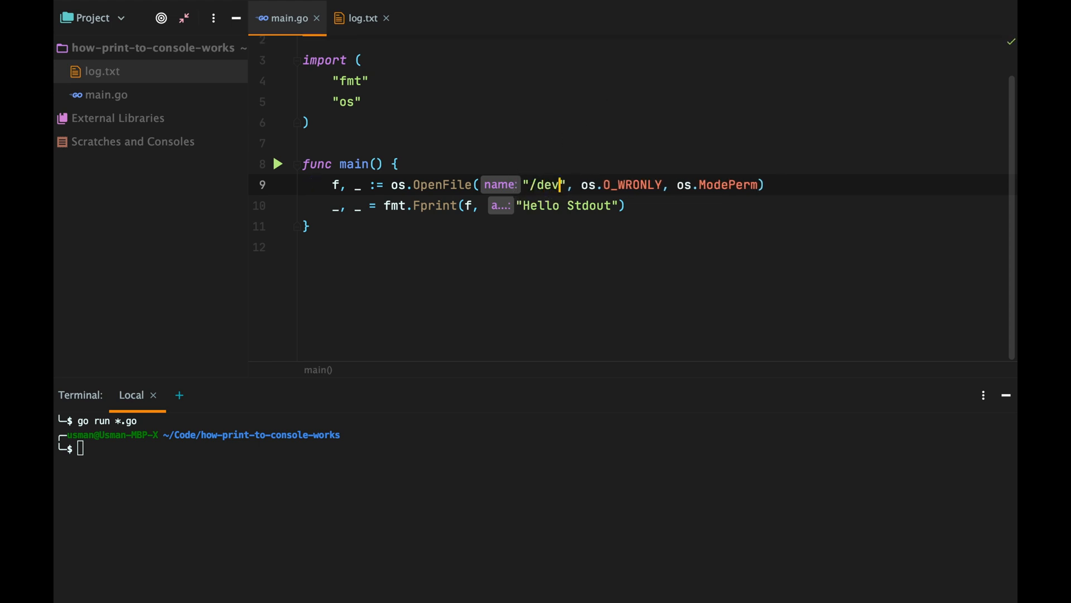
text(d)
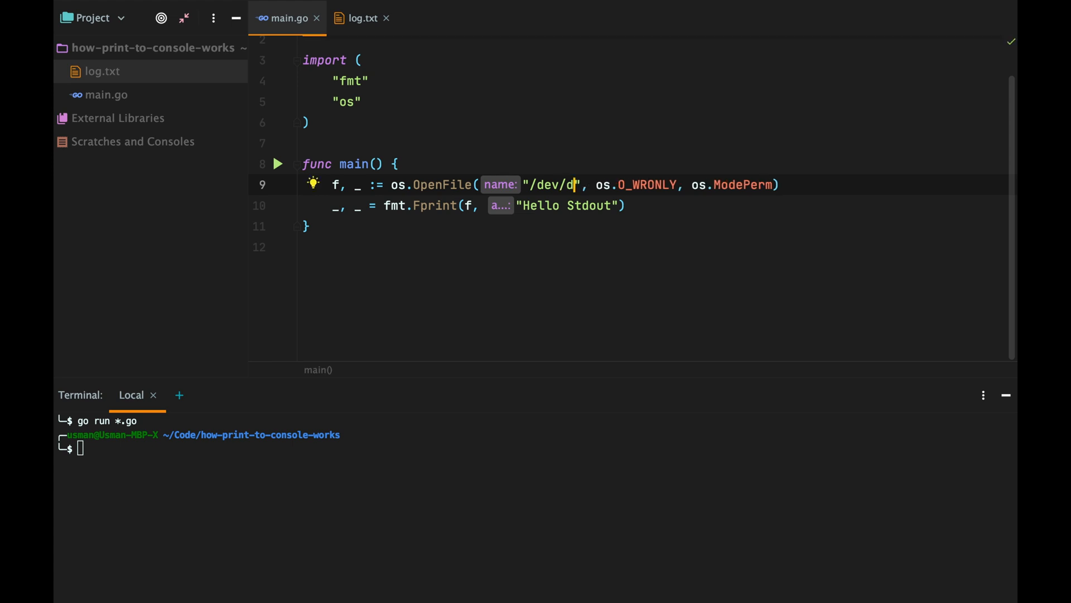
text(std)
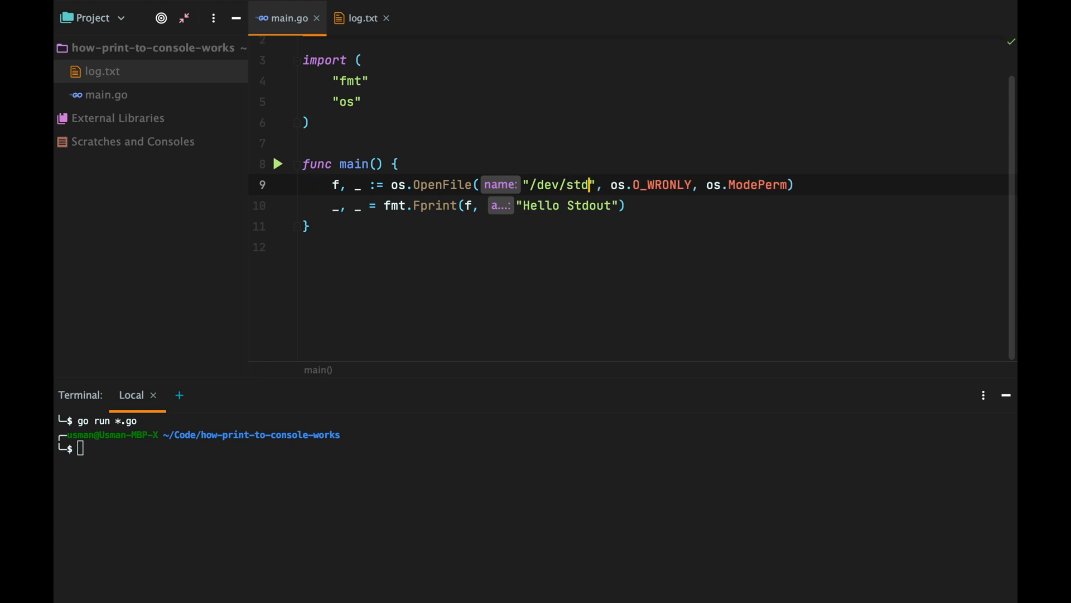
text(out)
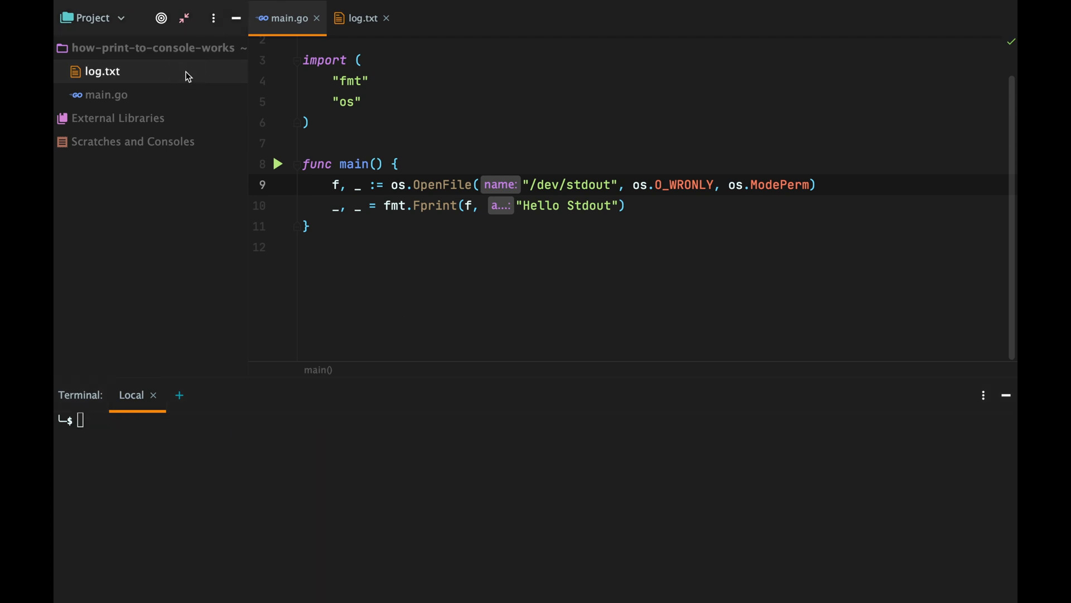
Step: Run go run *.go so Hello Stdout prints in the terminal
text(go run *.go)
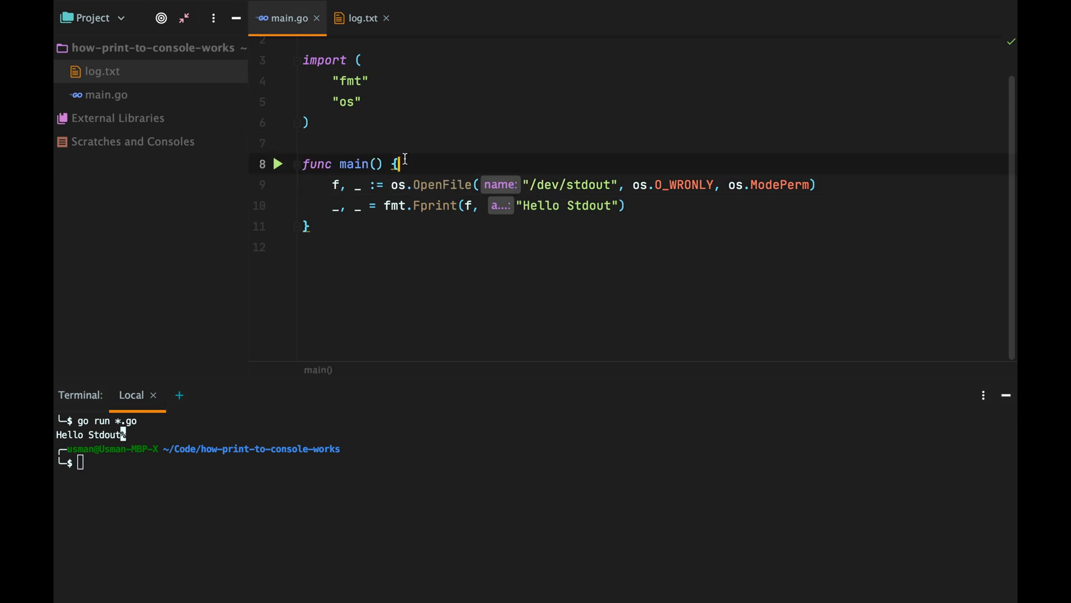
click(528, 184)
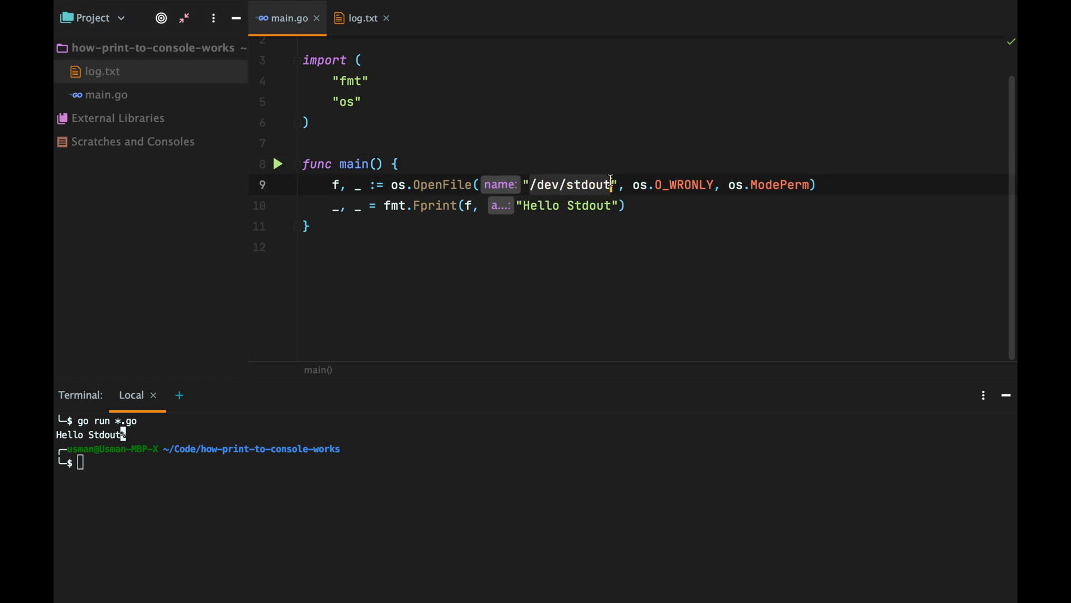
mouse_move(288, 470)
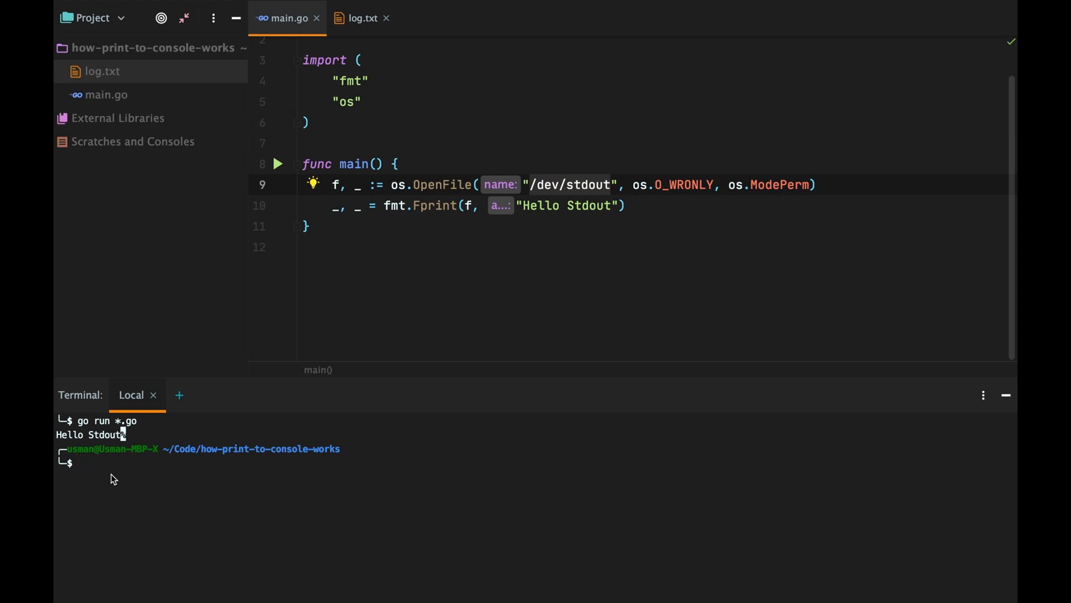
mouse_move(199, 130)
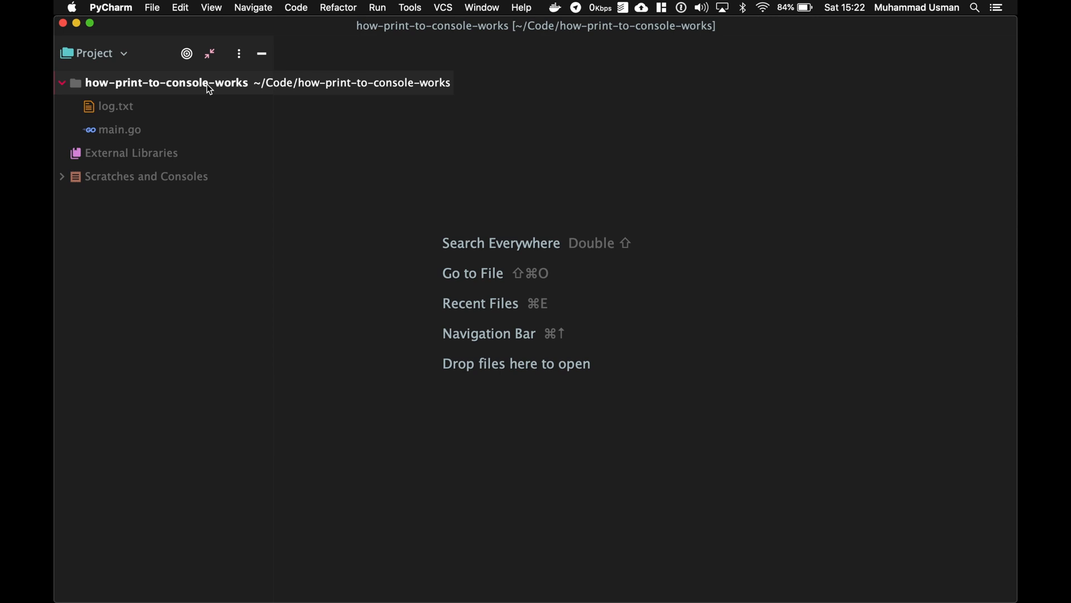
Step: Create app.py in the PyCharm project alongside log.txt
right_click(166, 81)
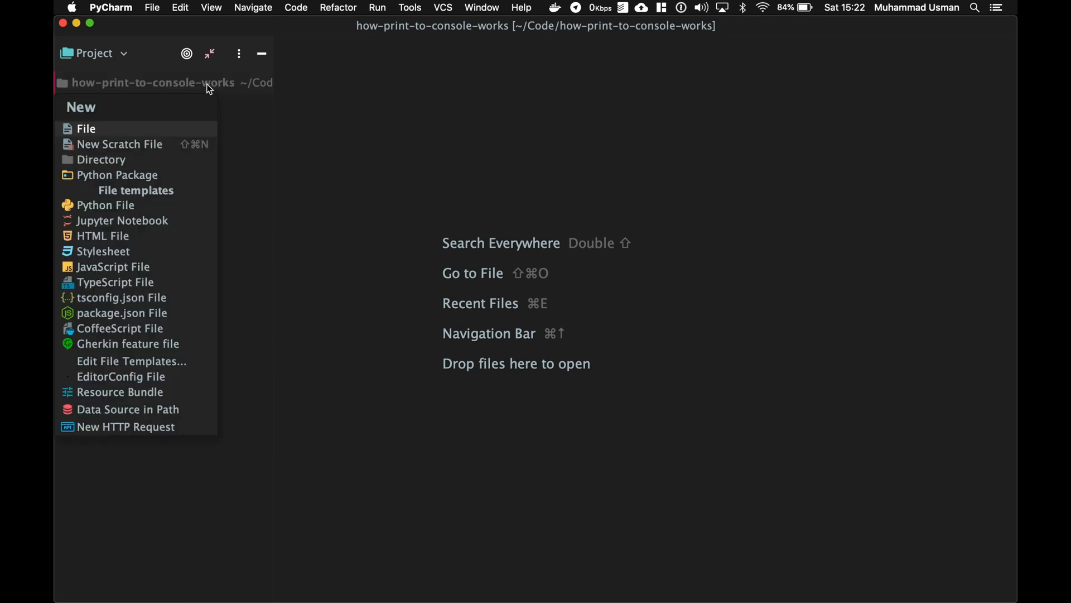
text(py)
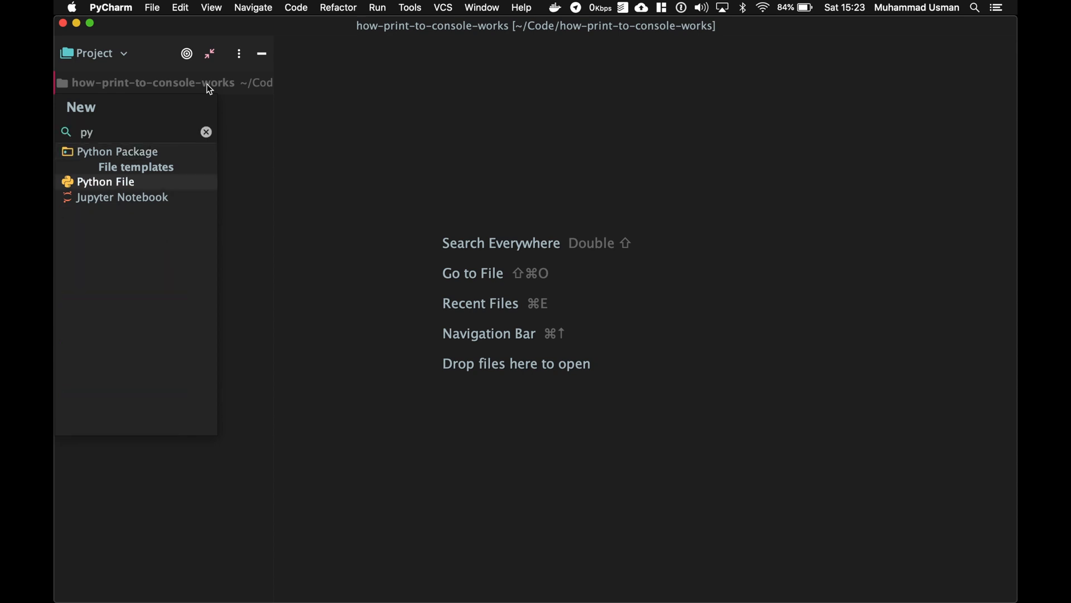
click(106, 182)
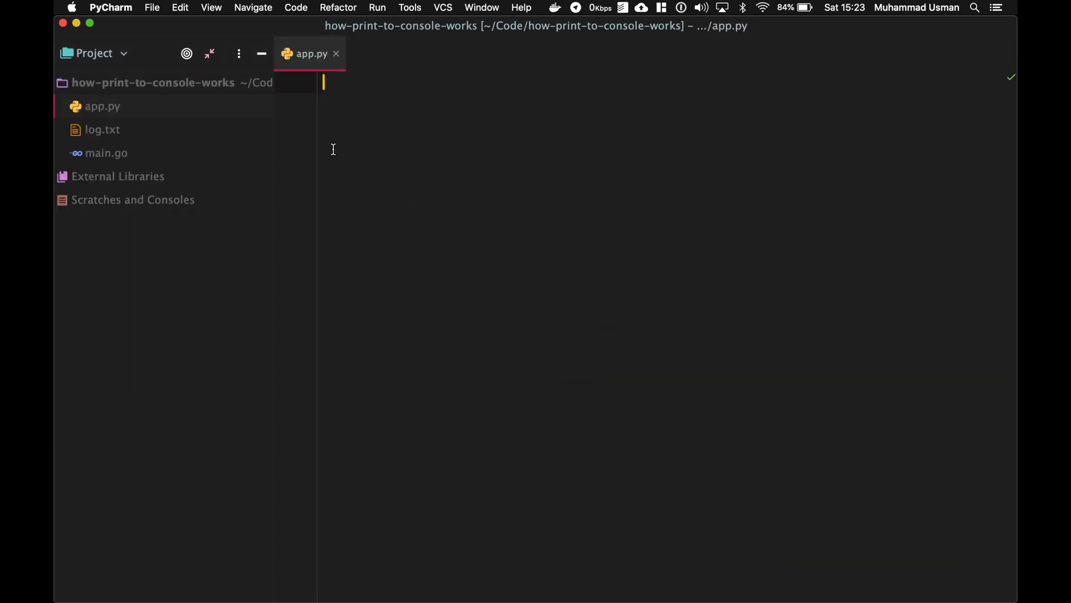
double_click(102, 130)
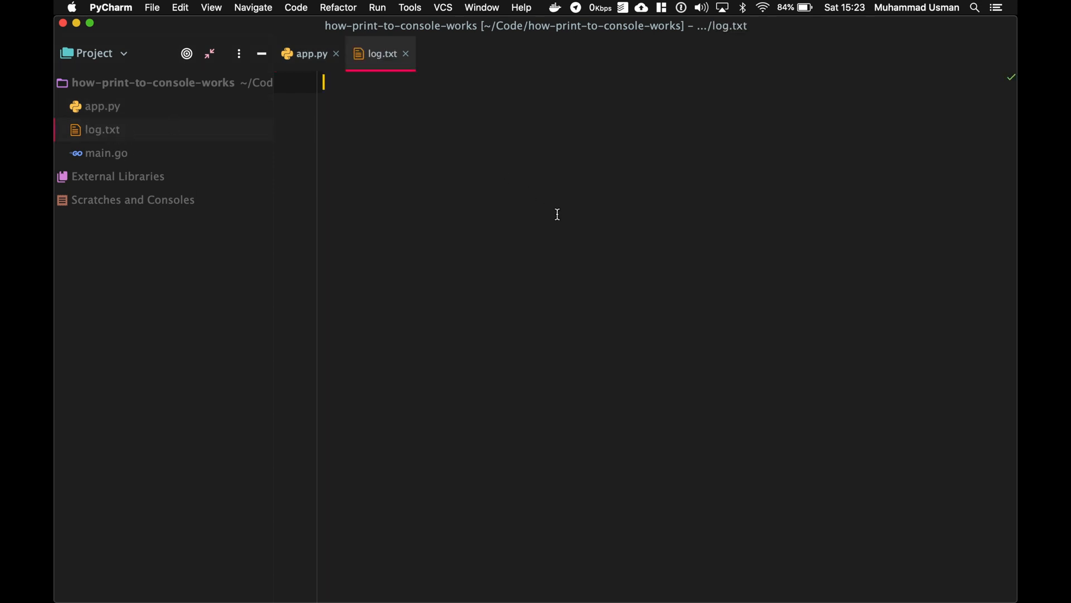
click(309, 53)
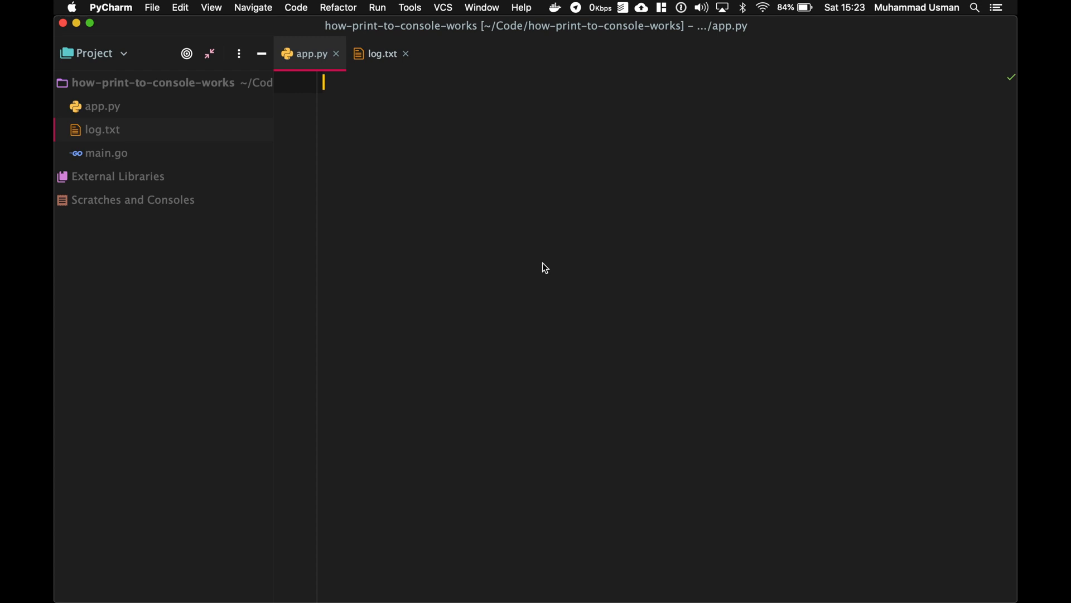
Step: Write f = open(...) and f.write("I'm alive ") in app.py, then run python app.py
text(f)
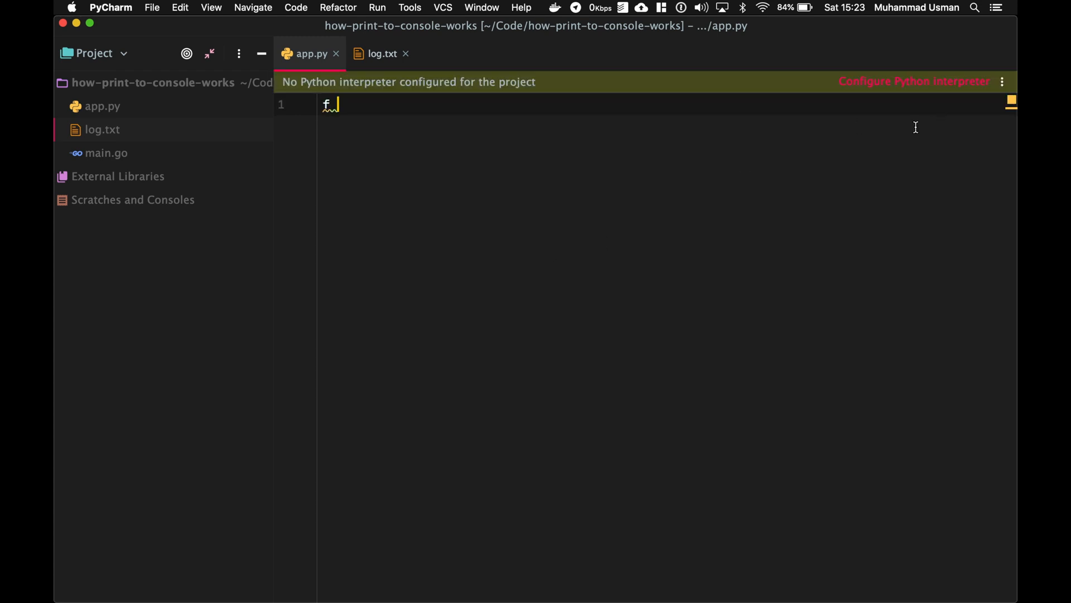
text(= open("log.txt", "w)
text(f.w)
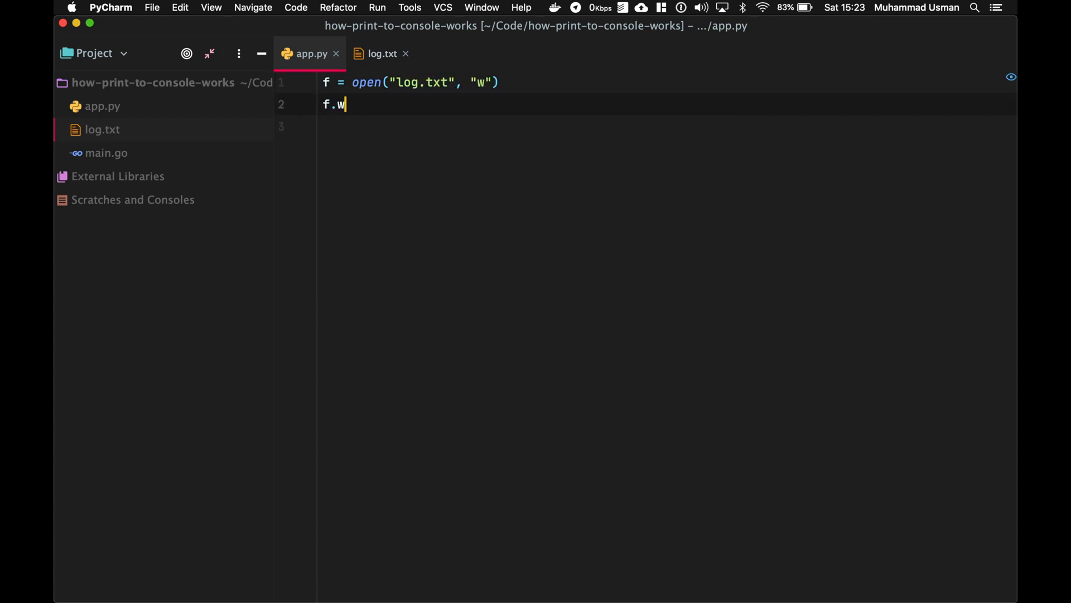
text(rite("I'm alive "))
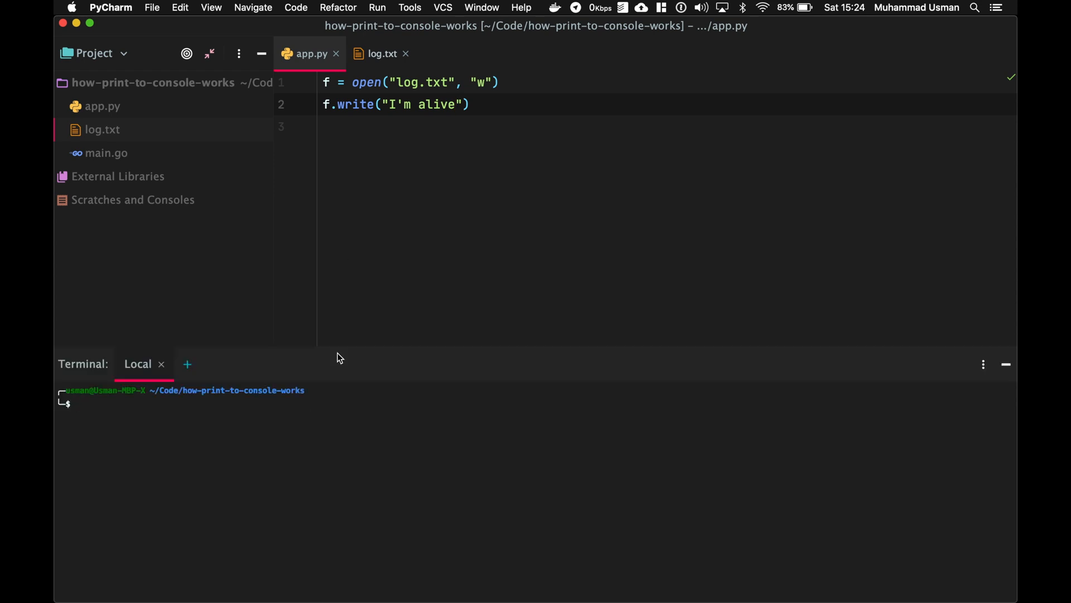
text(p)
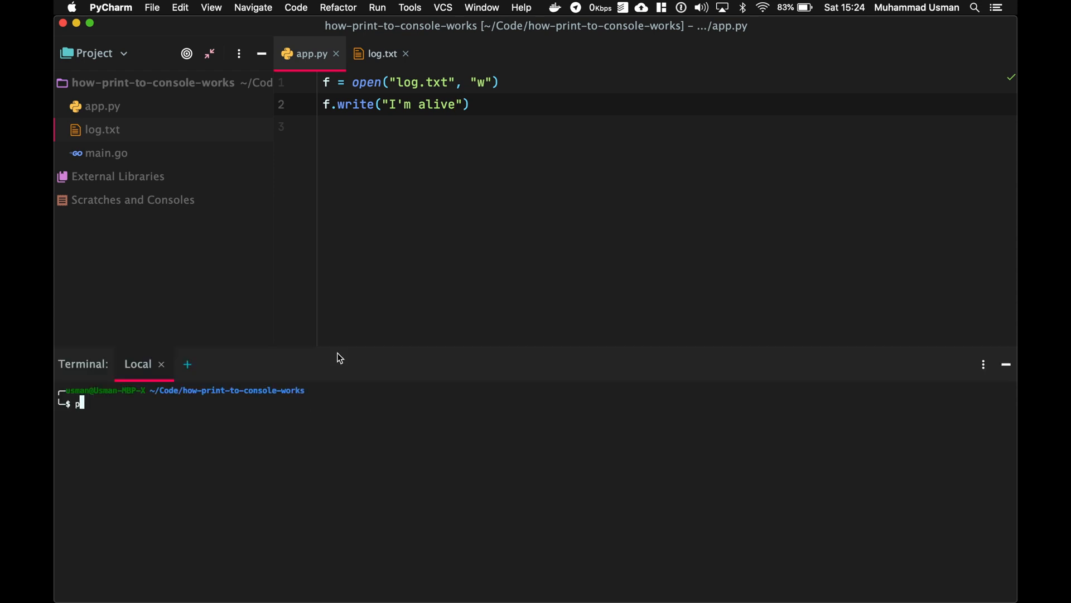
text(ython app.py)
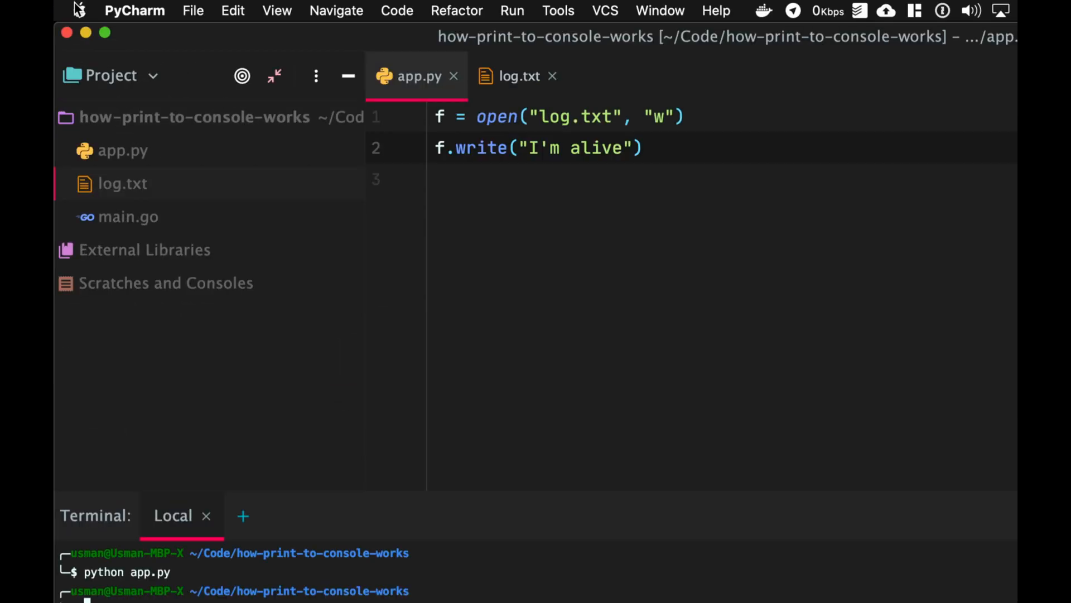
Step: Change the open() path to /dev/stdout and run python app.py again
click(519, 76)
text(/dev/s)
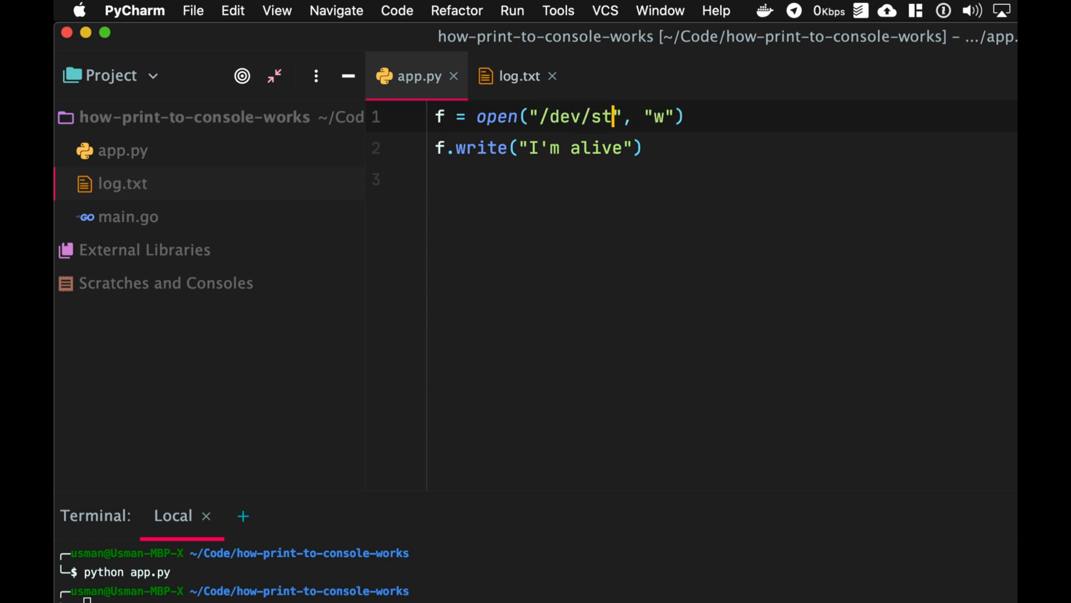
text(do)
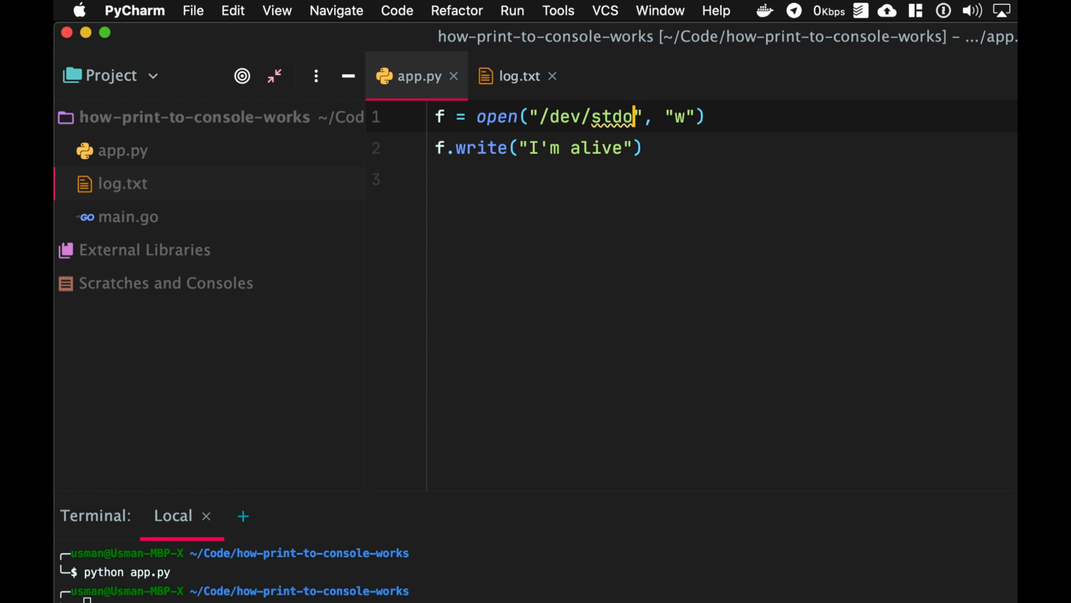
text(ut)
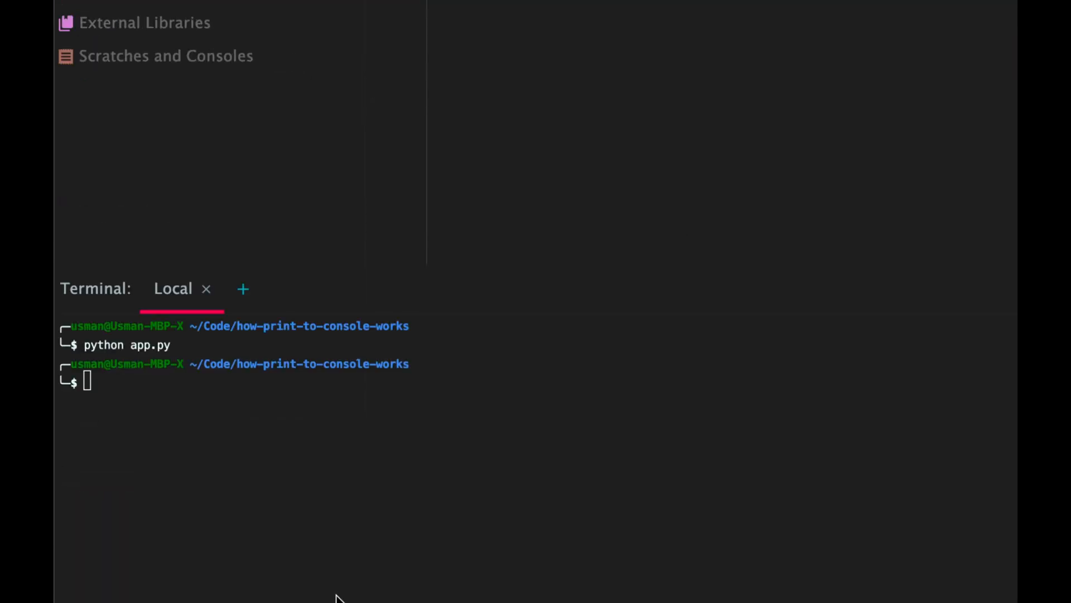
text(python app.py)
text(print(")
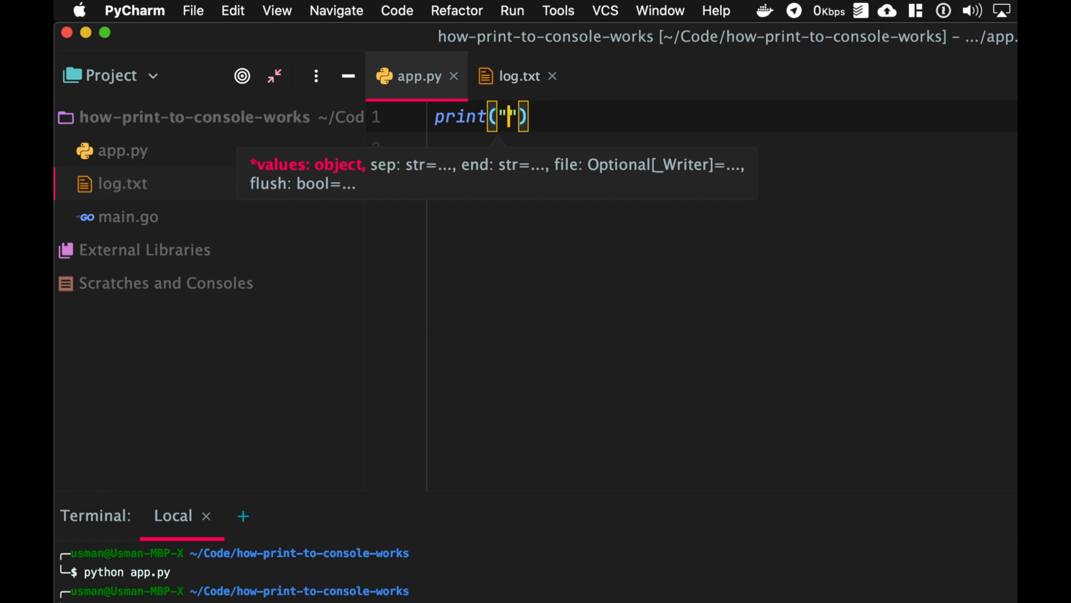
Step: Rewrite app.py as print("I'm alive", file=open("log.txt", "w")) and run python app.py
text(I'm alive)
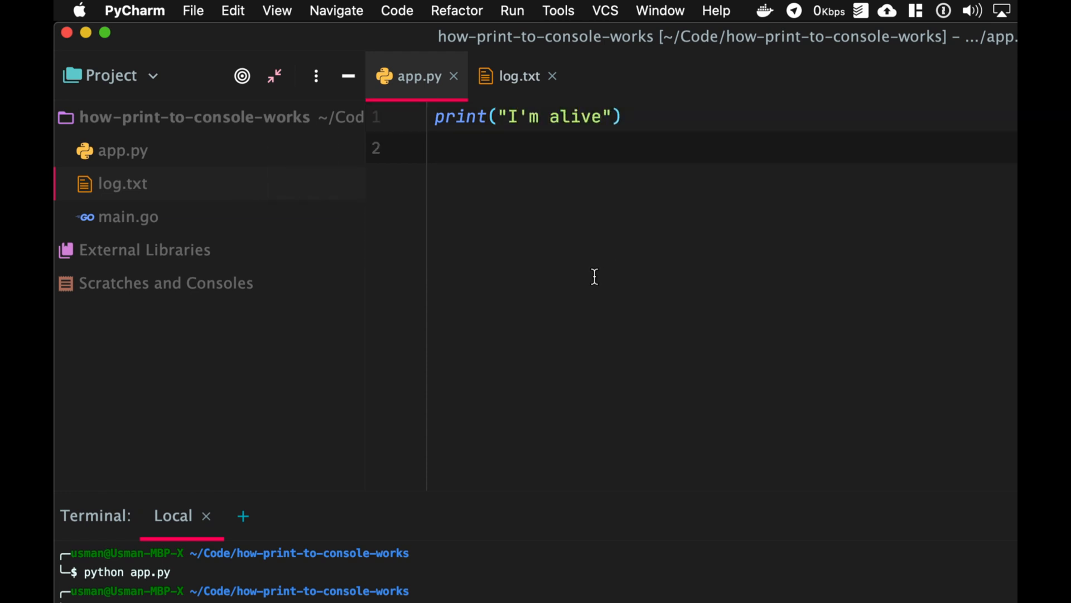
mouse_move(440, 589)
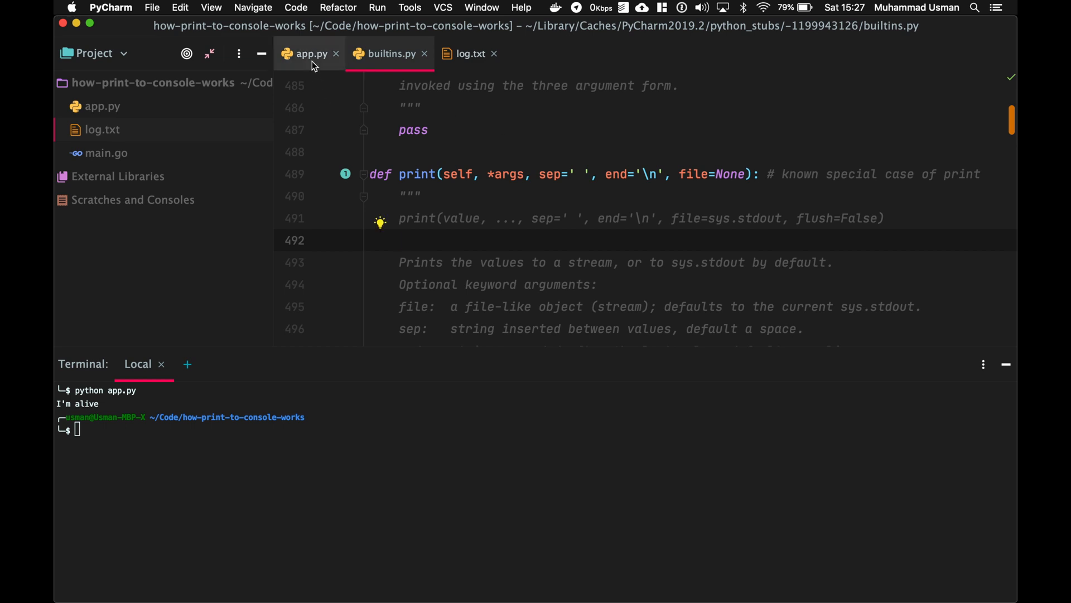
click(311, 54)
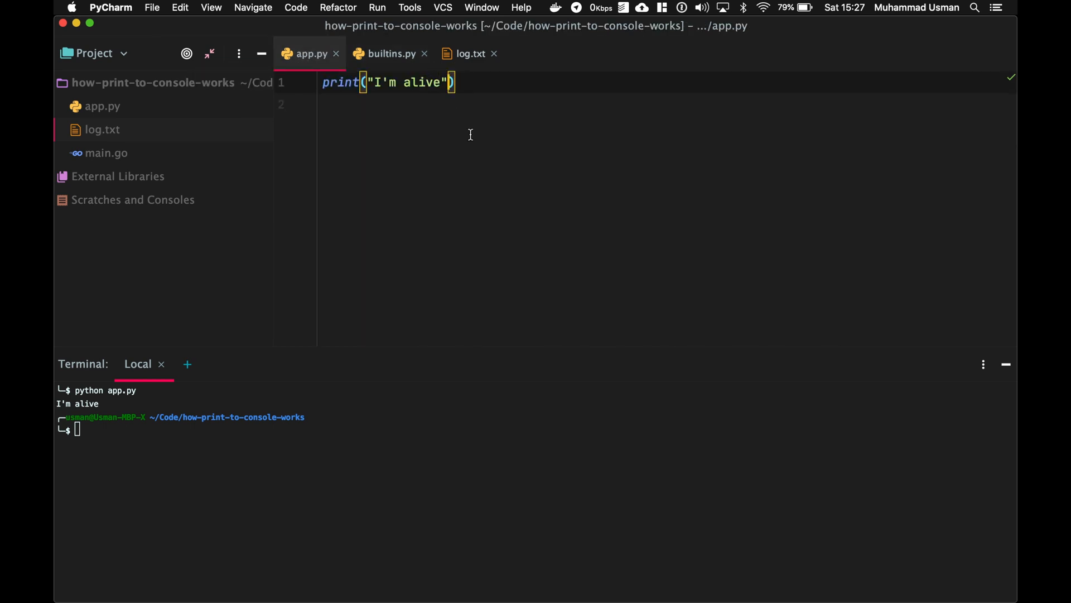
text(, file=)
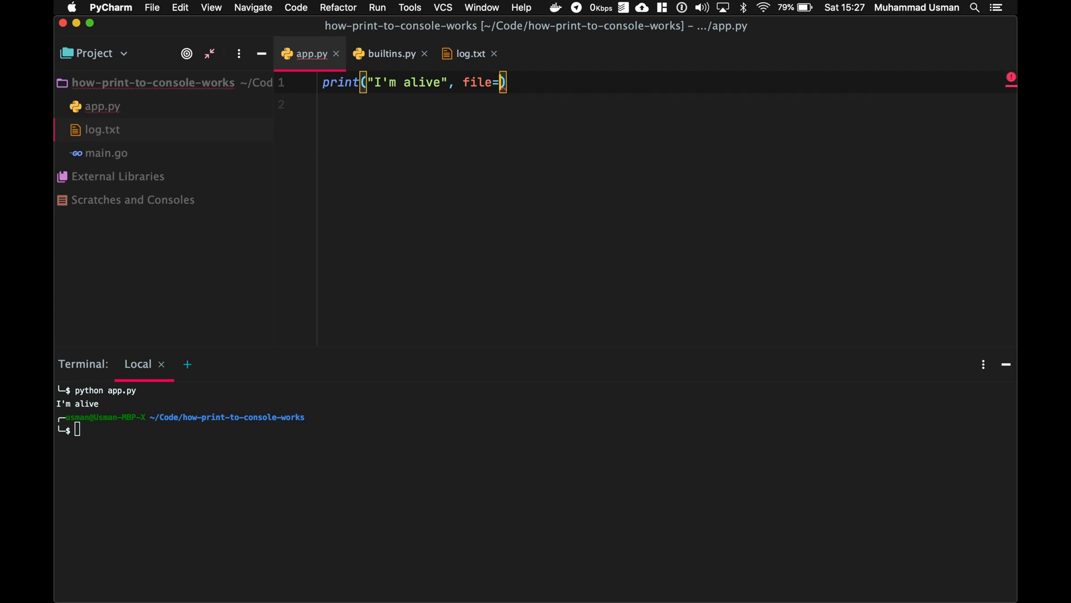
text(")
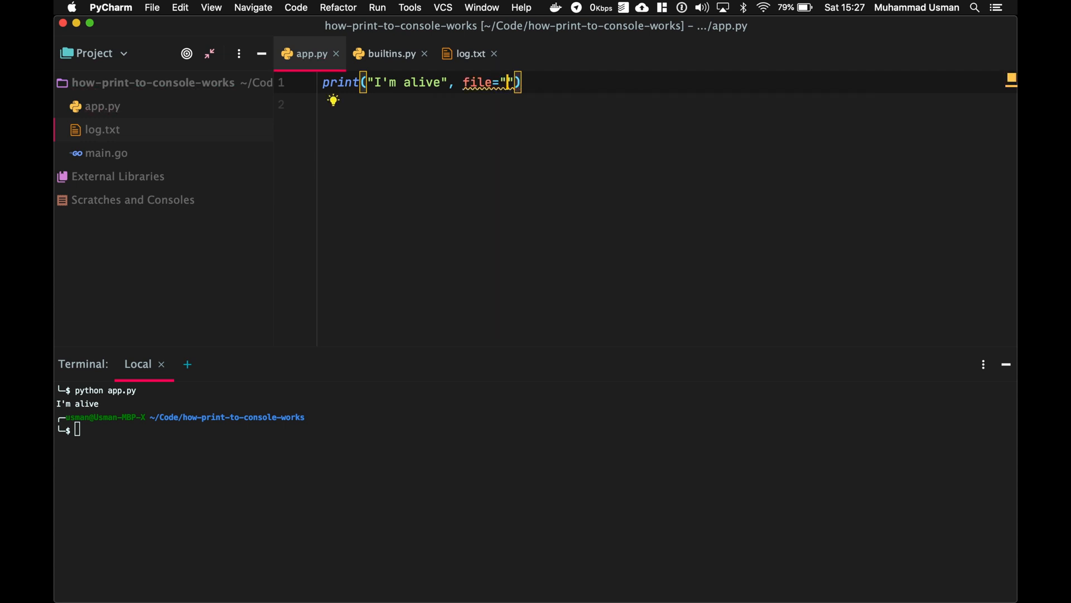
text(l)
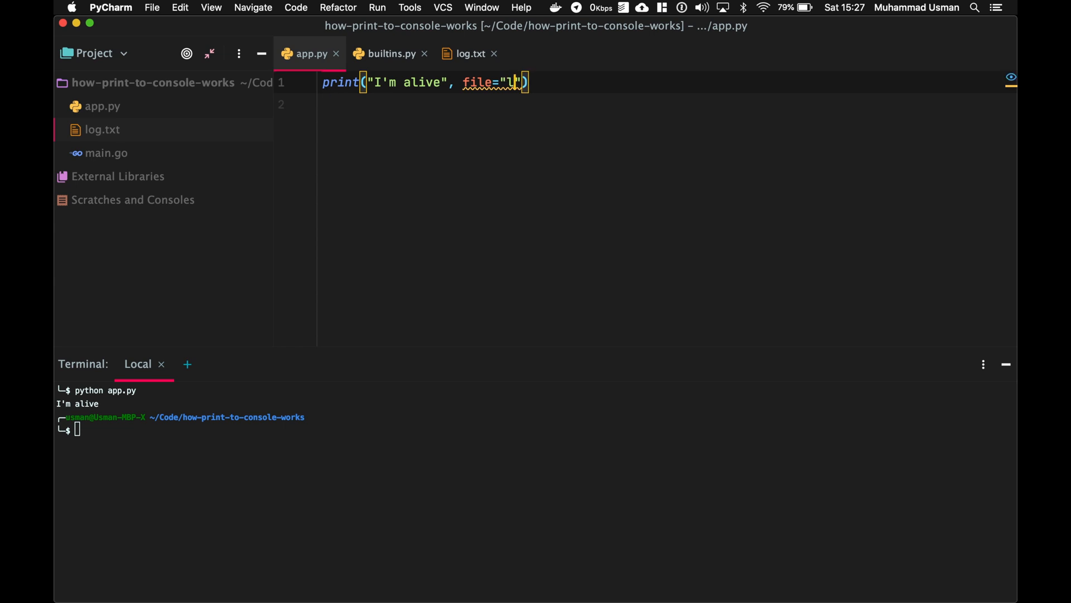
text(og.txt)
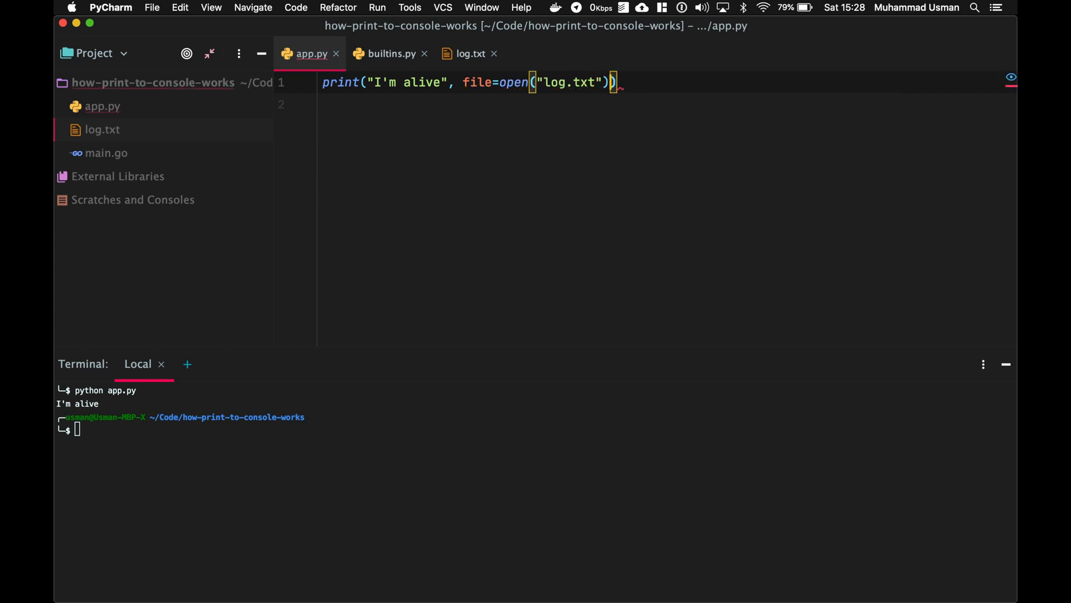
text(, "")
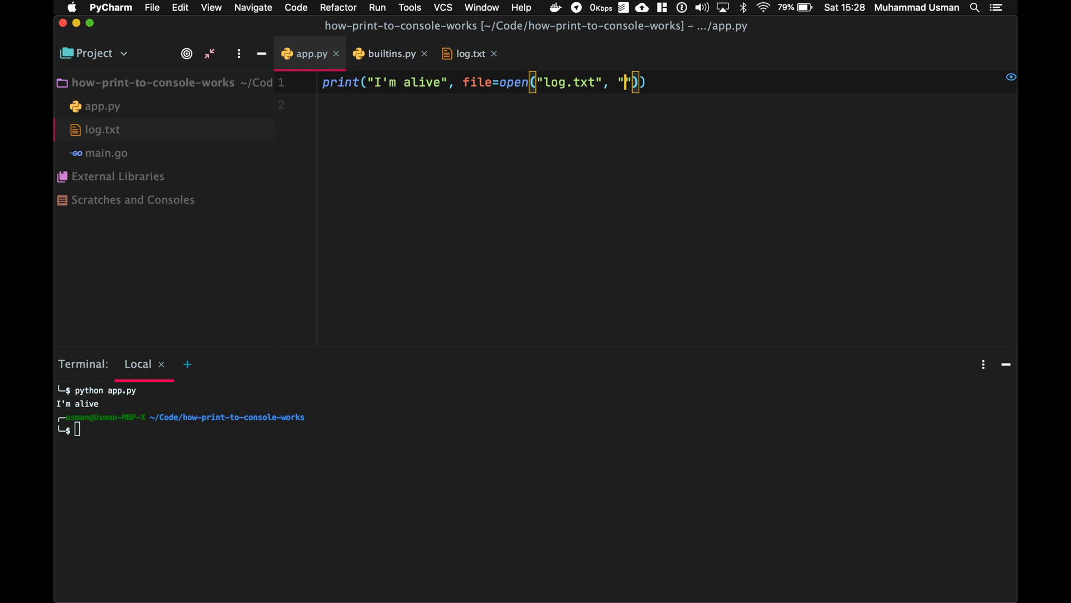
text(w)
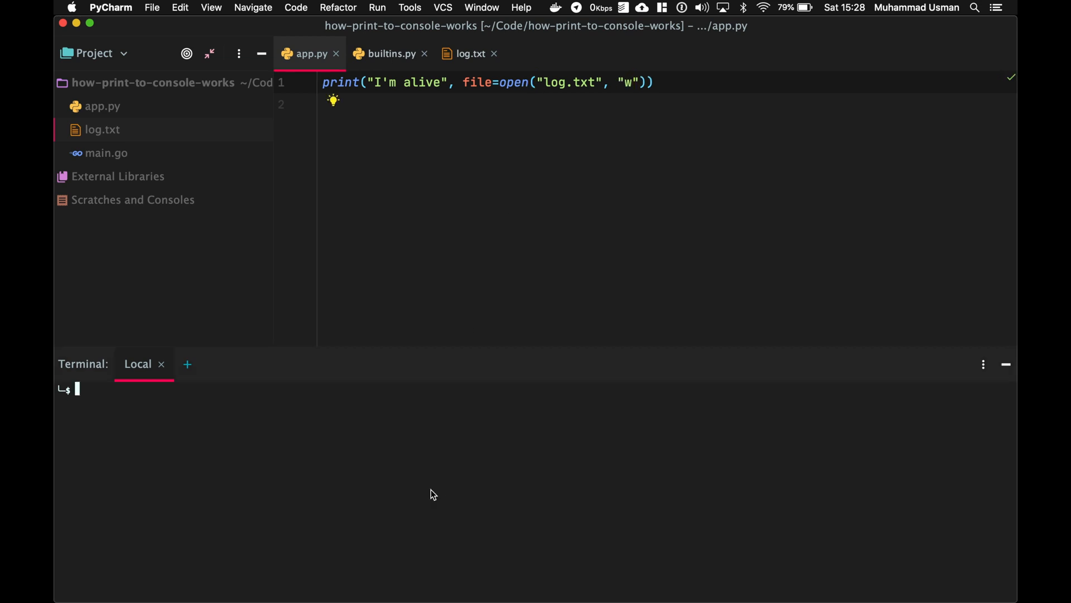
text(python app.py)
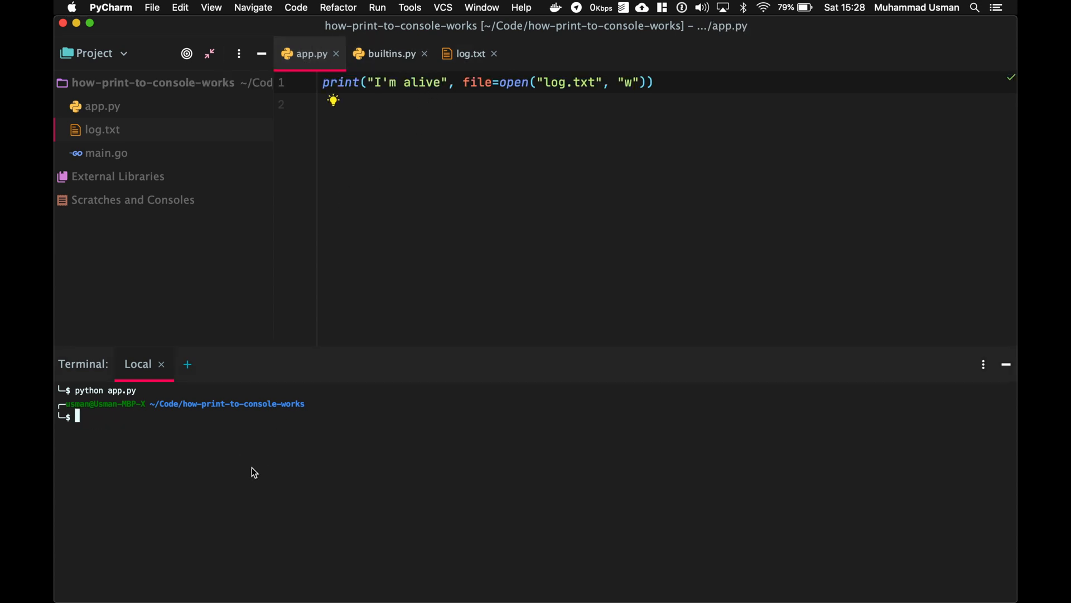
Step: Check log.txt, then add sys.stdout = open("log.txt", "w") to app.py
click(469, 54)
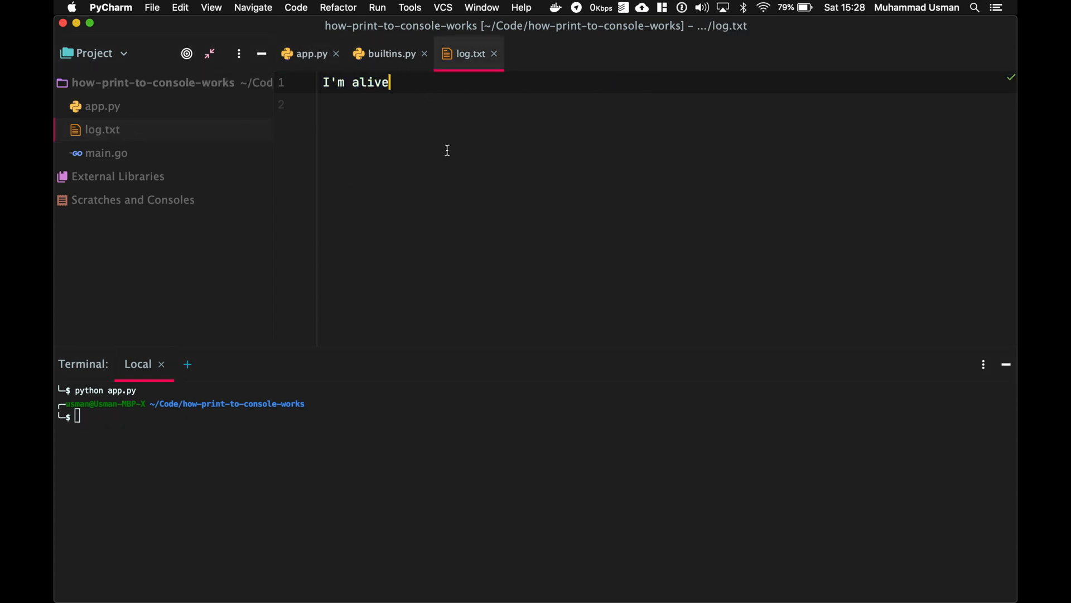
click(309, 53)
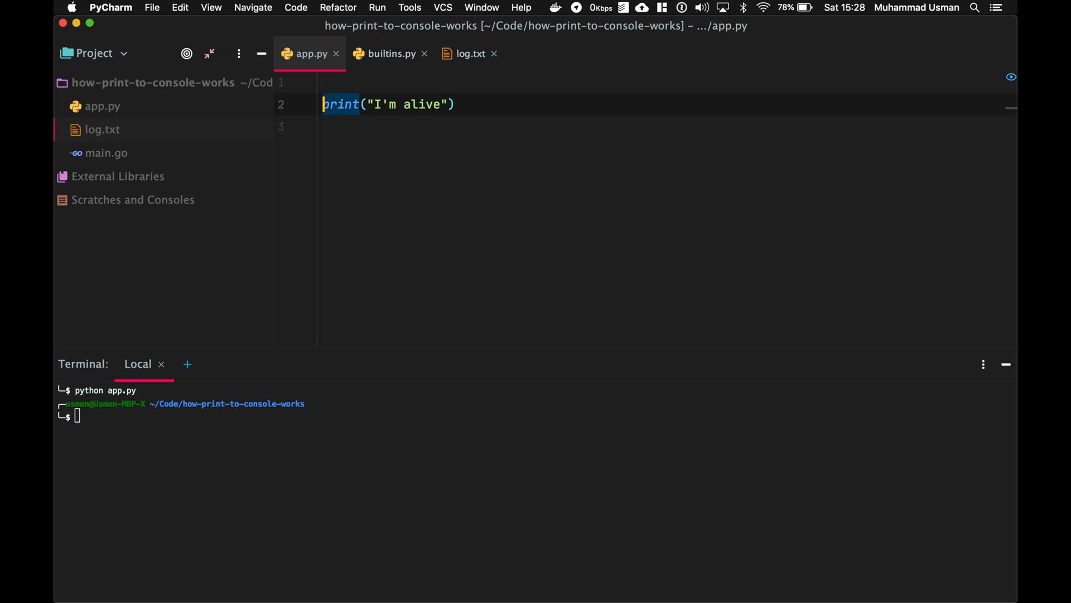
text(sys.std)
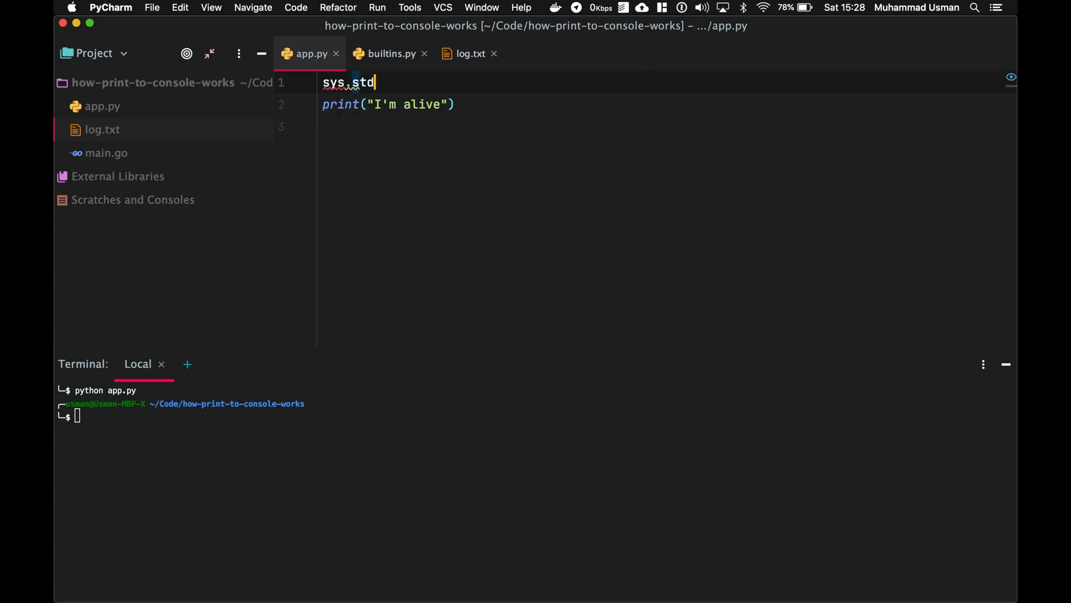
text(out)
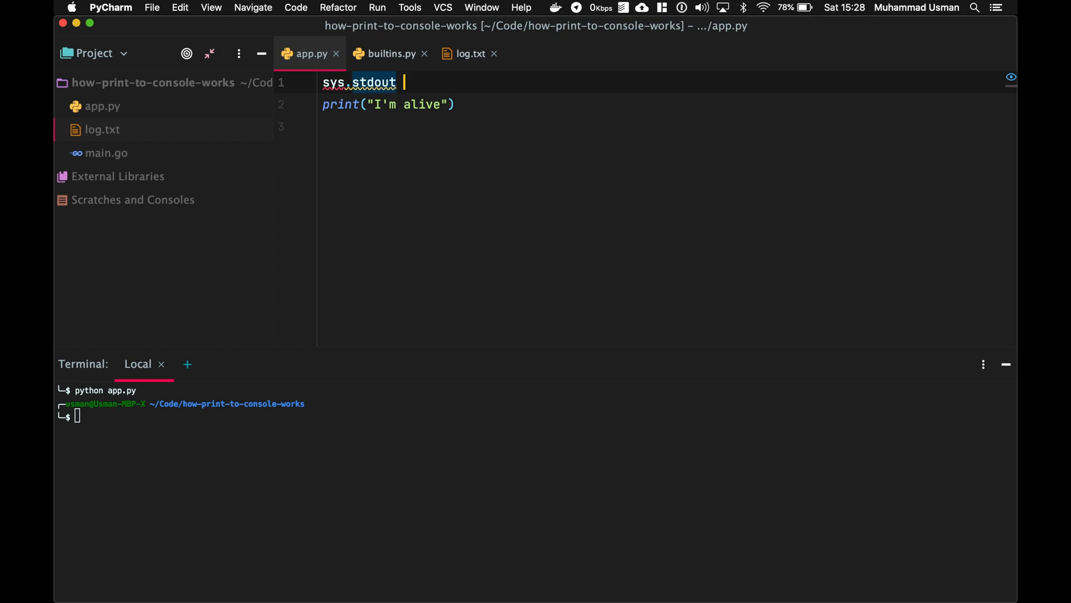
text(= opr)
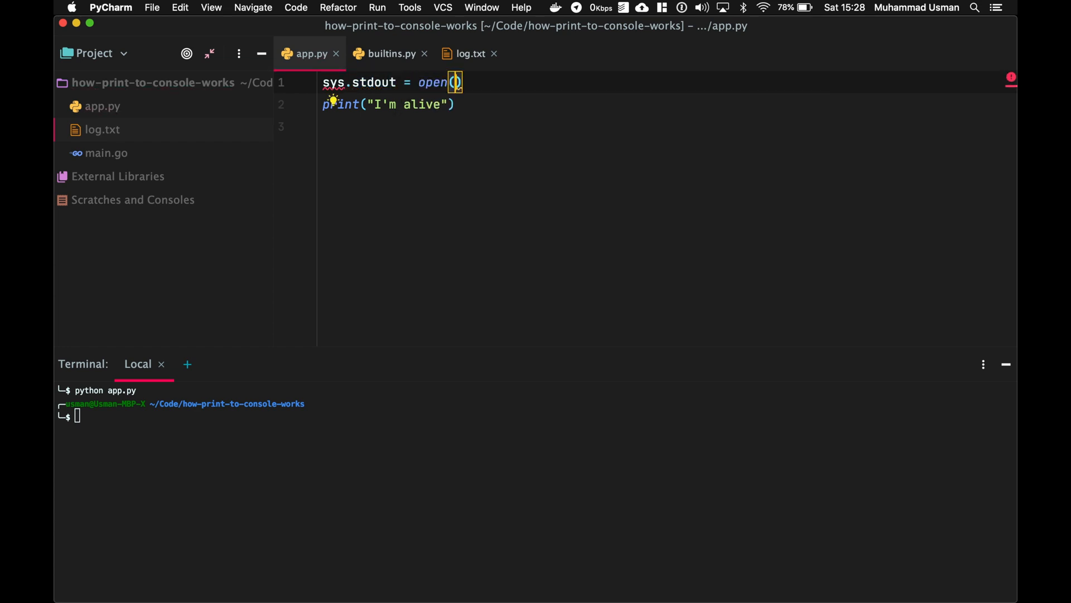
text("log.txt", "w")
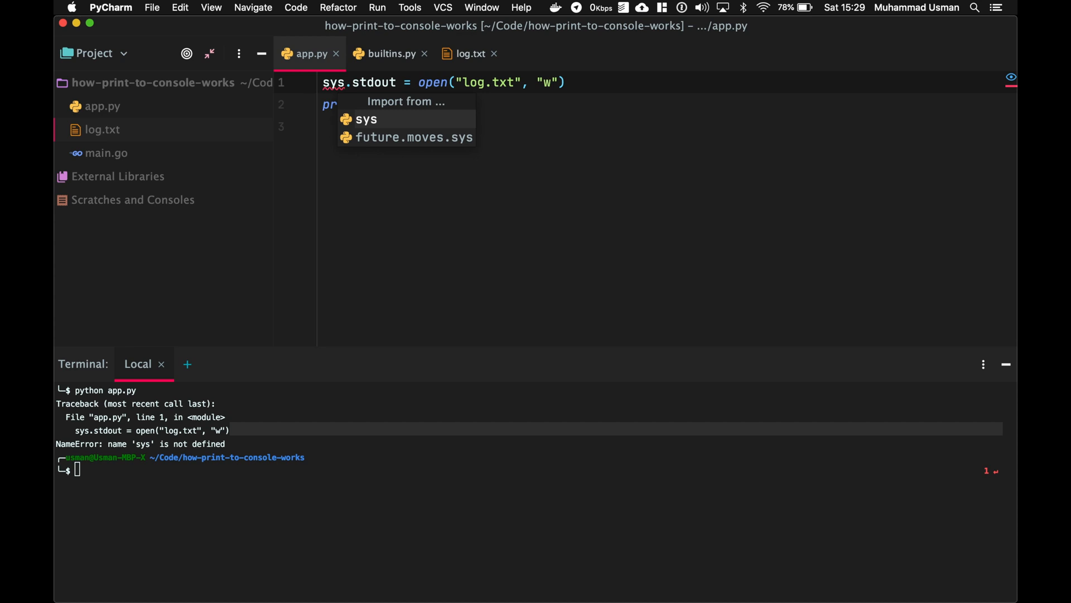
Step: Import sys via the quick-fix and confirm log.txt now shows I'm dead
click(365, 119)
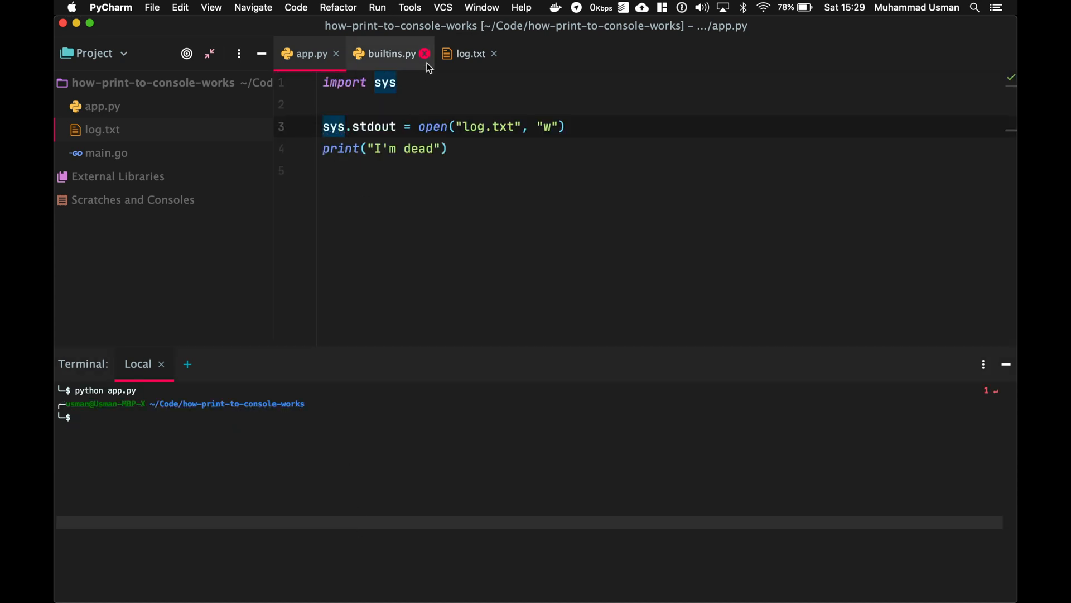
click(470, 53)
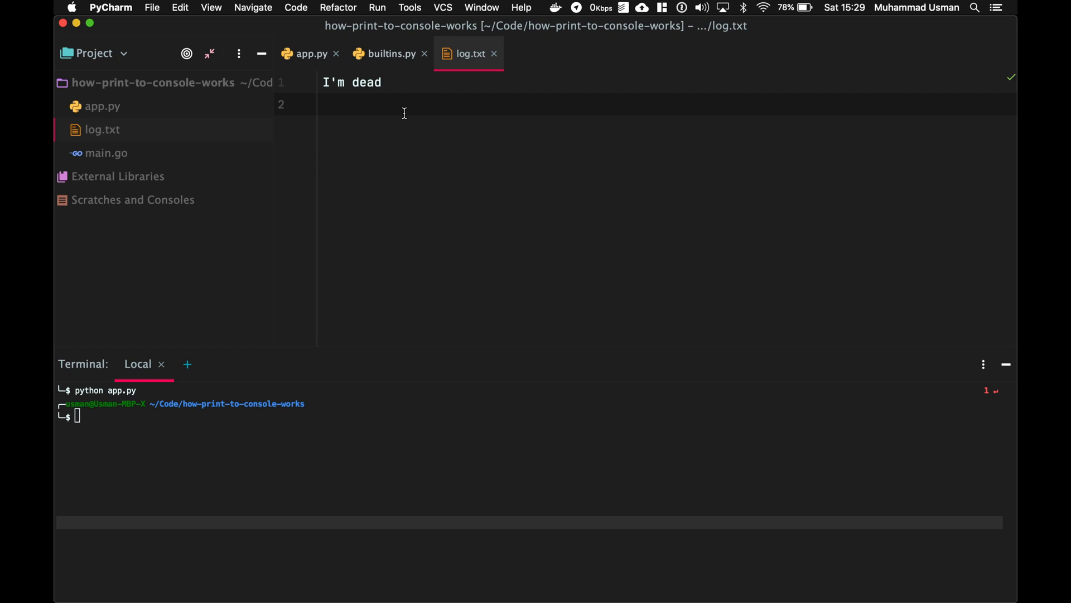
click(305, 53)
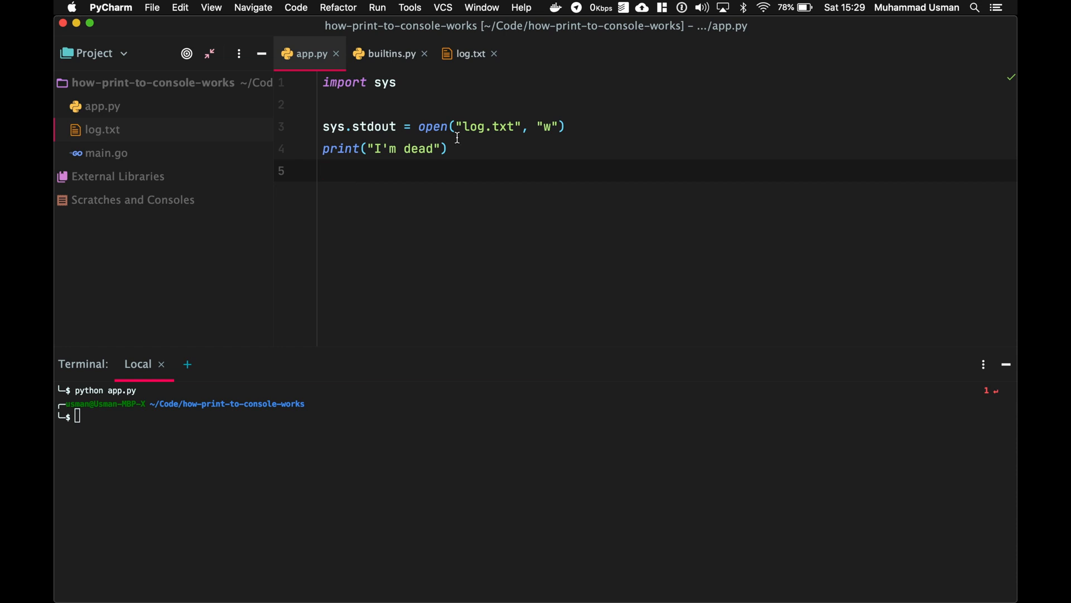
Step: Select stdout in the redirect line and add /dev/stdout on a new line below the print
double_click(369, 126)
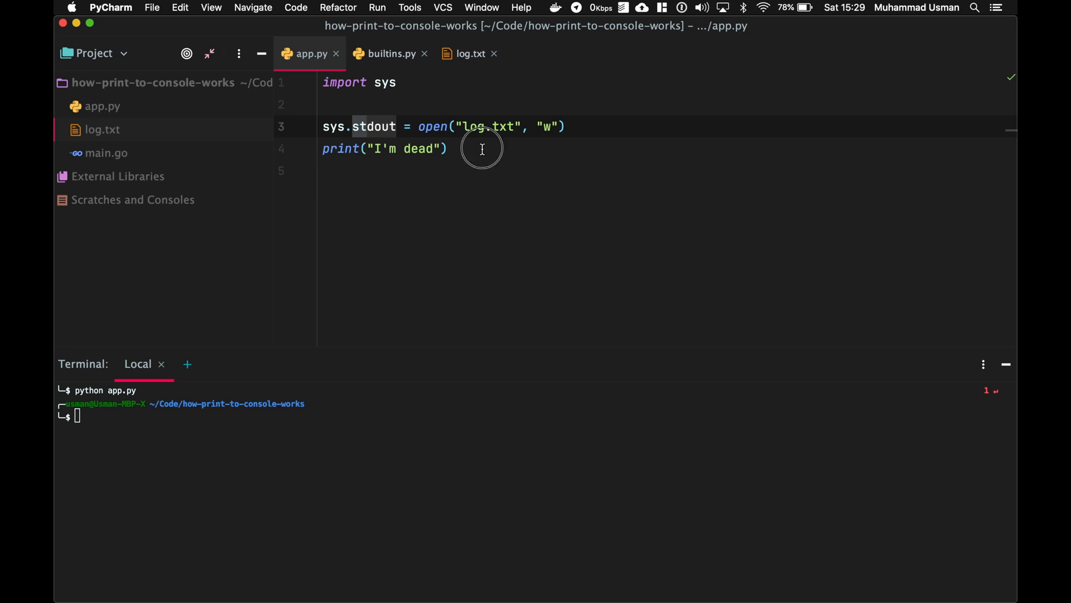
text(/del)
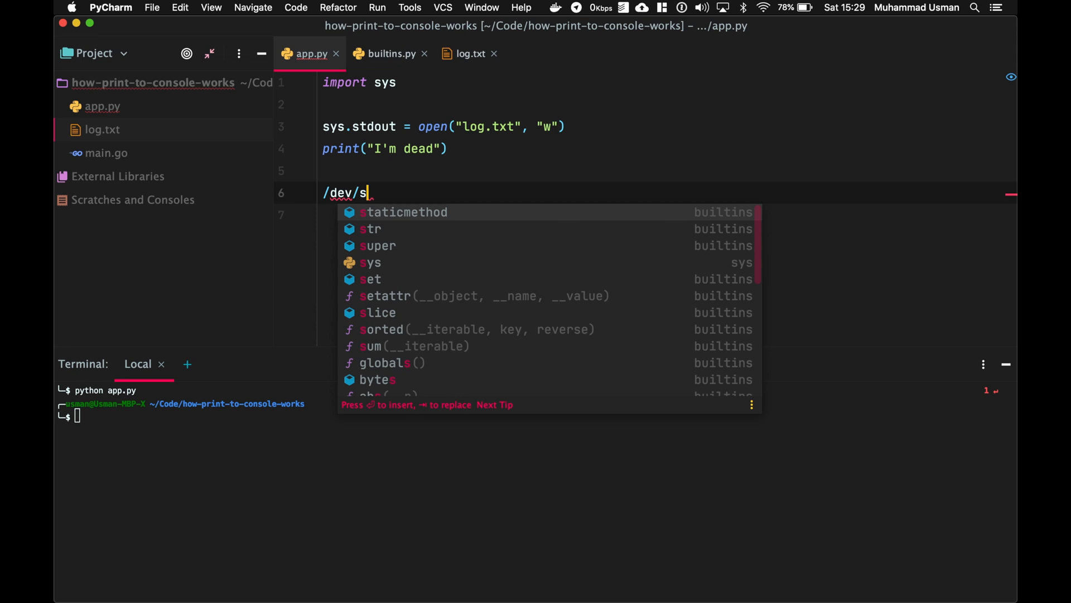
text(tout)
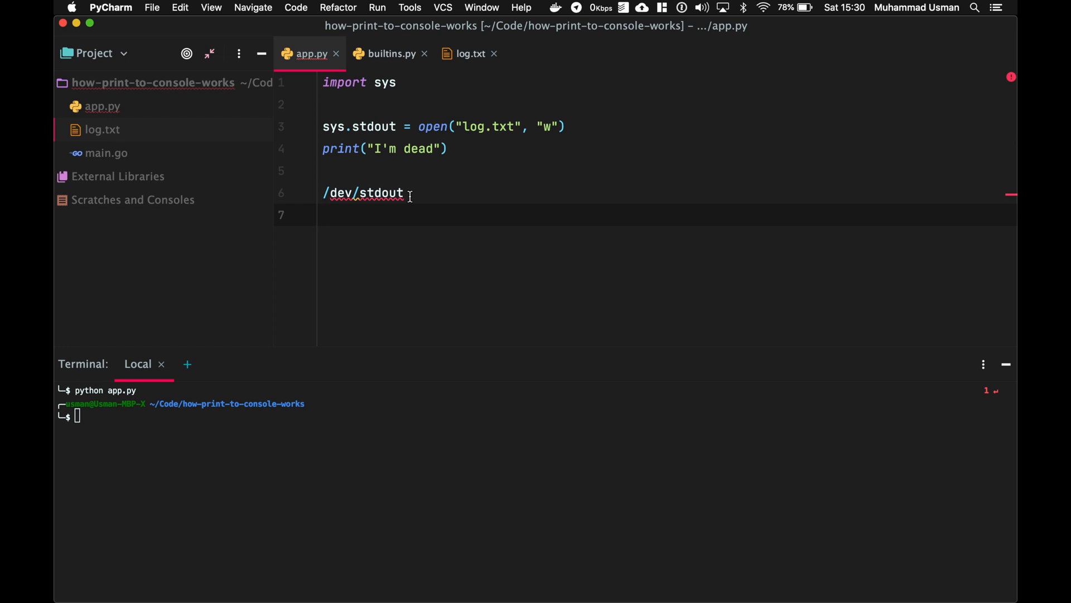
click(327, 214)
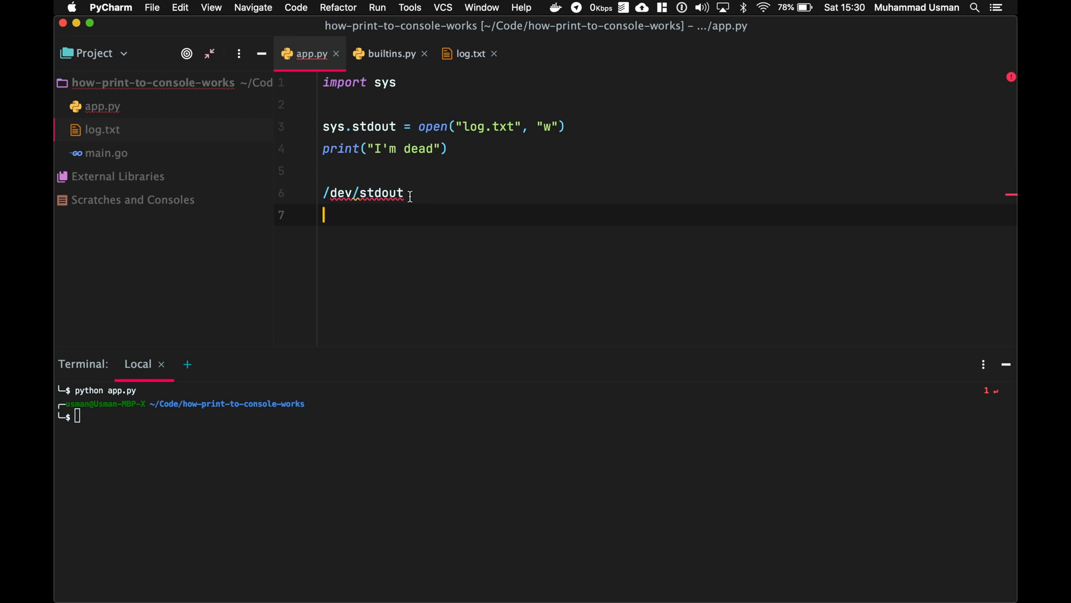